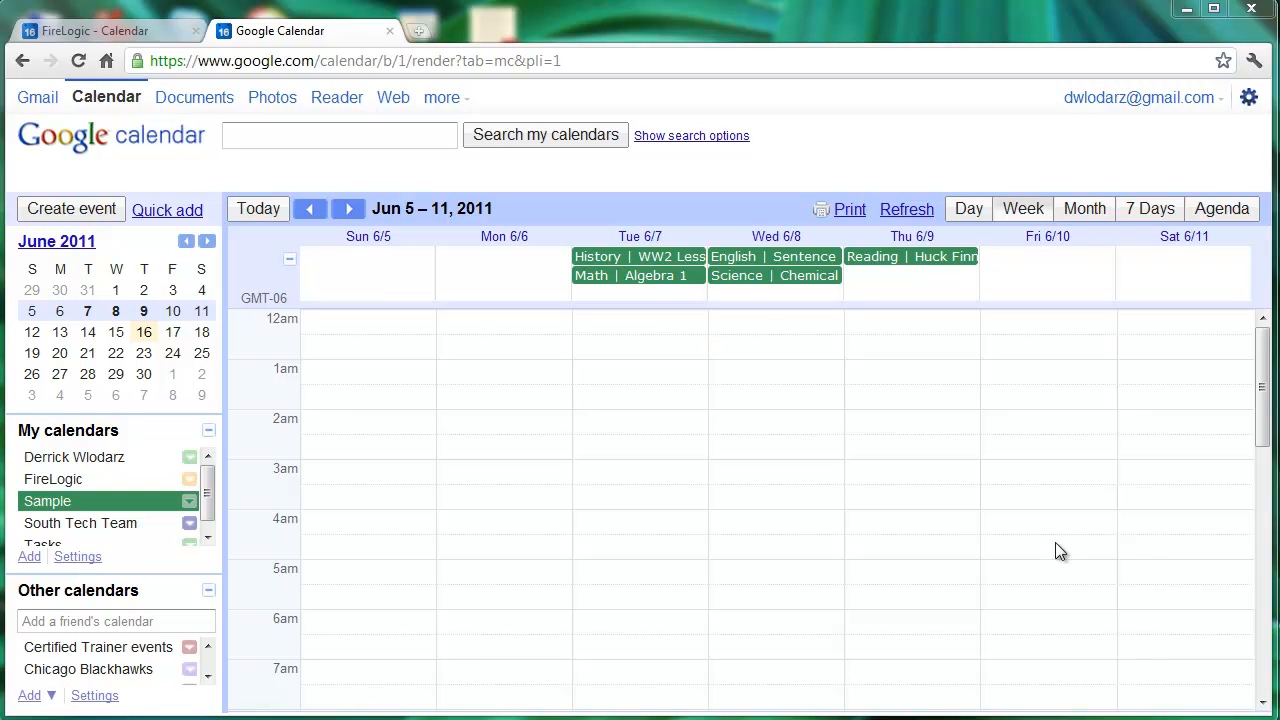
mouse_move(896, 464)
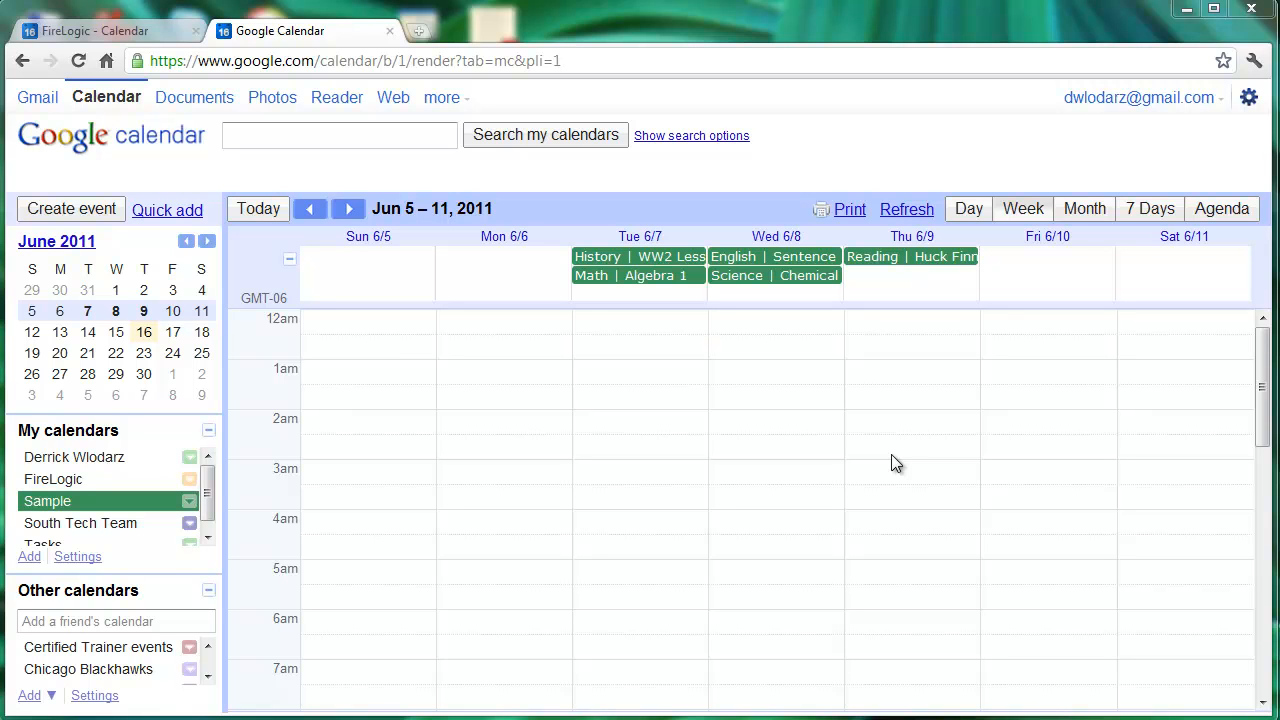
mouse_move(716, 390)
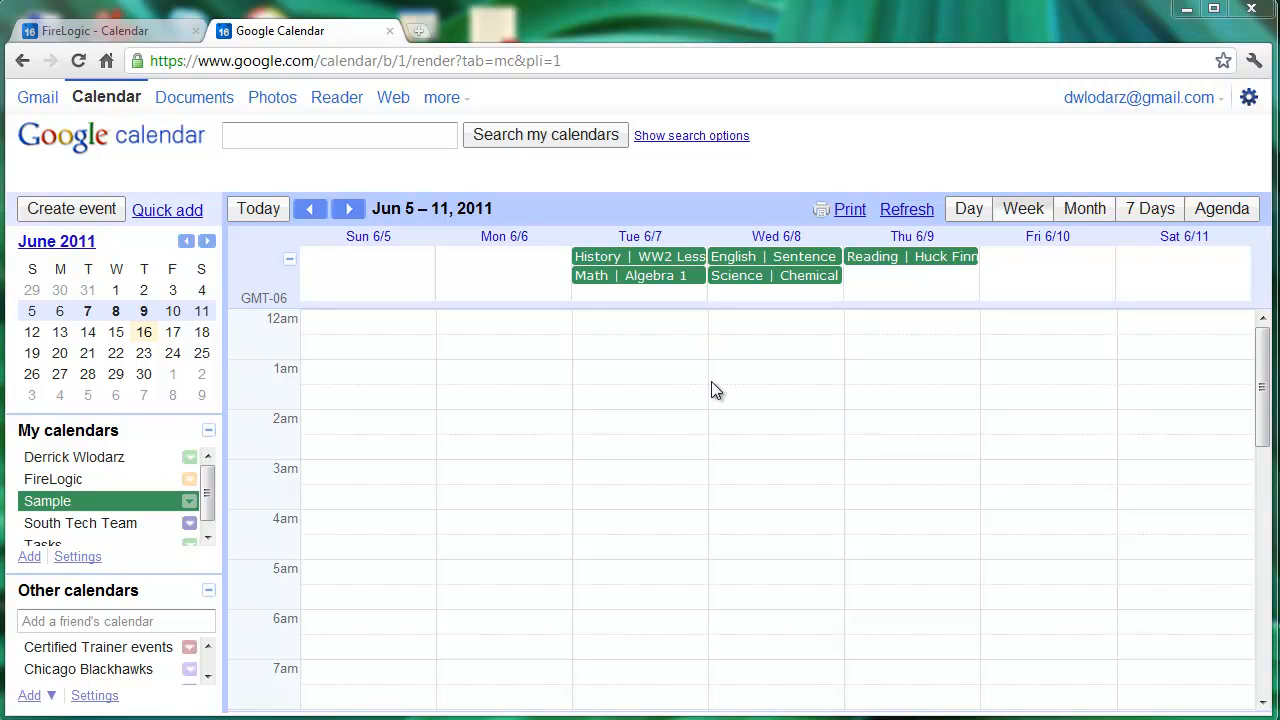
mouse_move(702, 376)
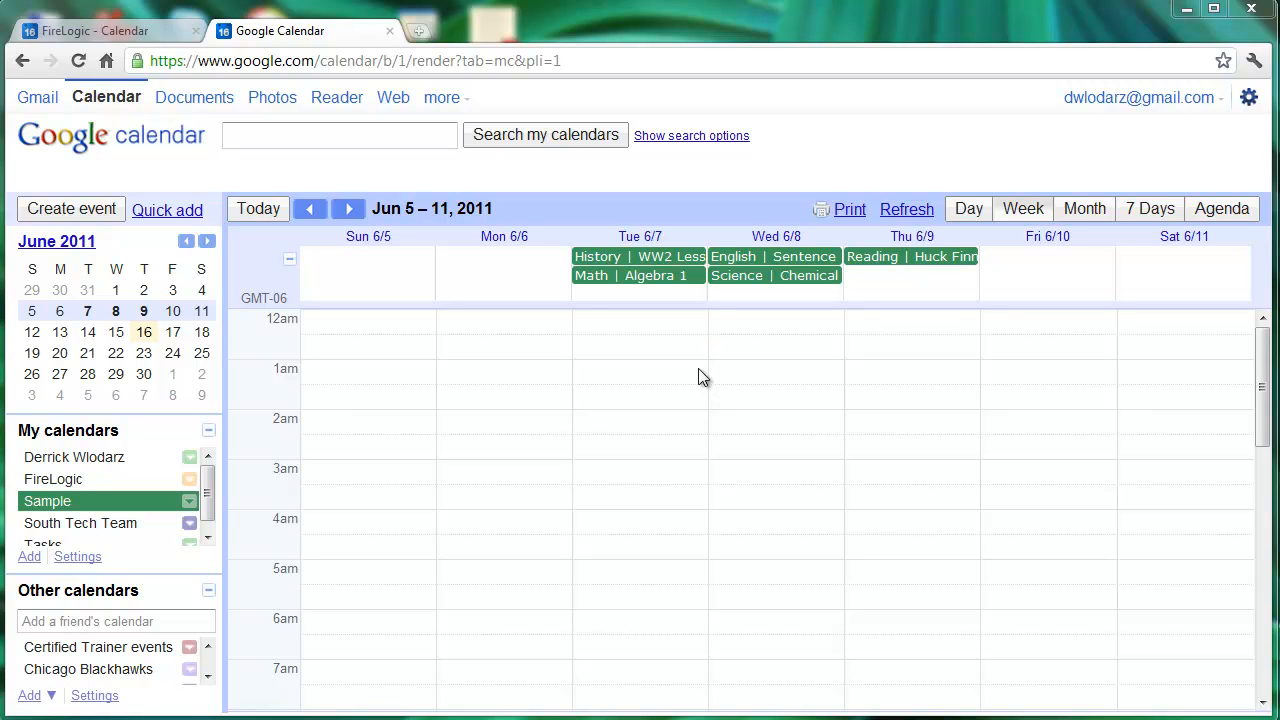
mouse_move(596, 362)
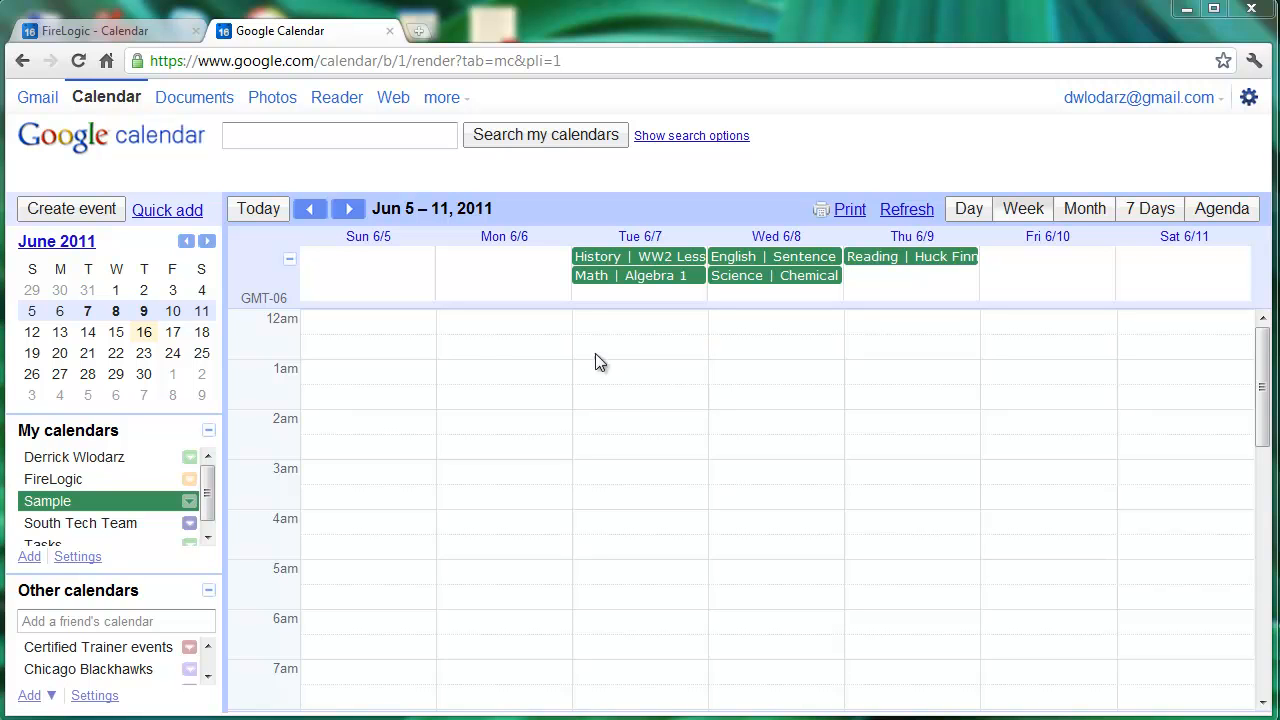
mouse_move(532, 404)
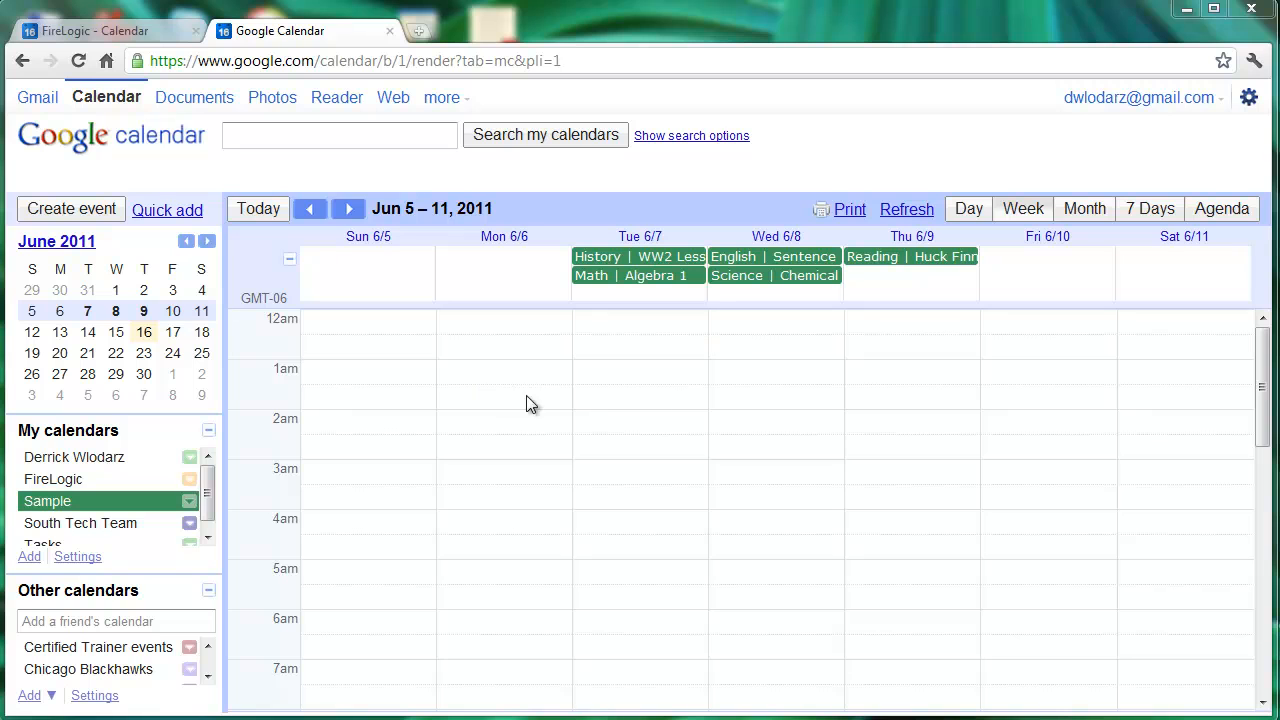
mouse_move(880, 360)
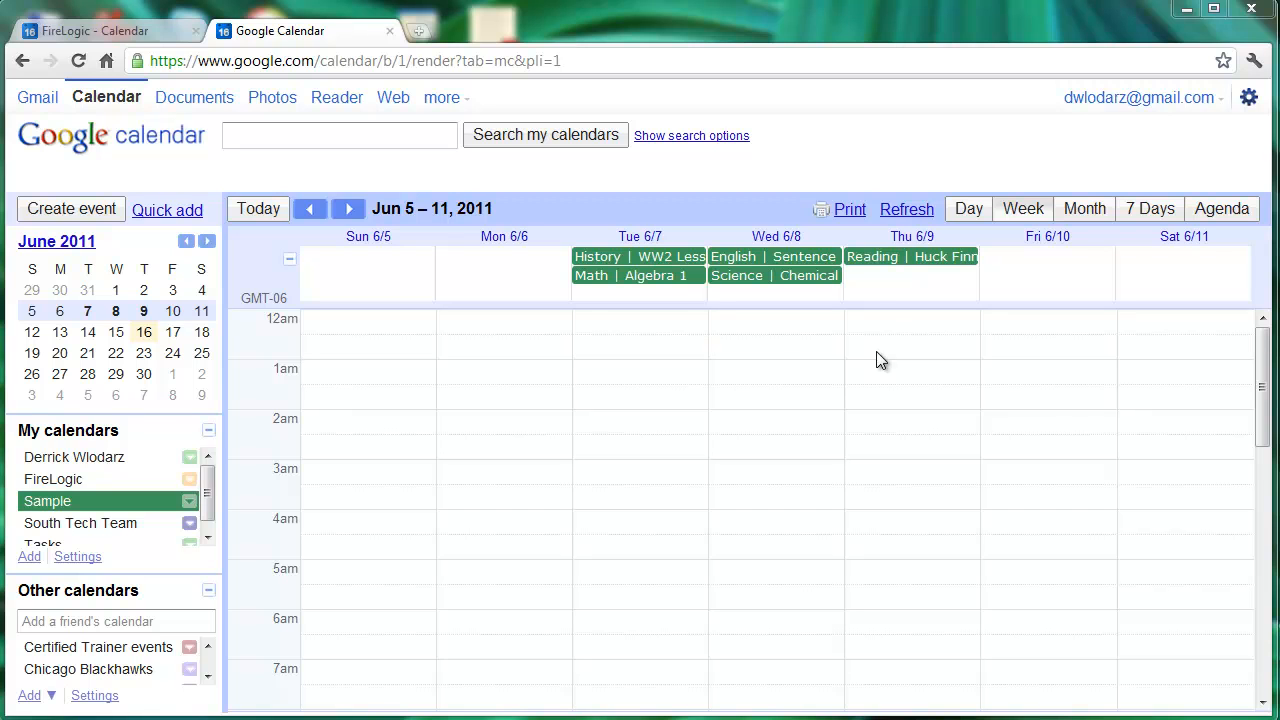
mouse_move(780, 276)
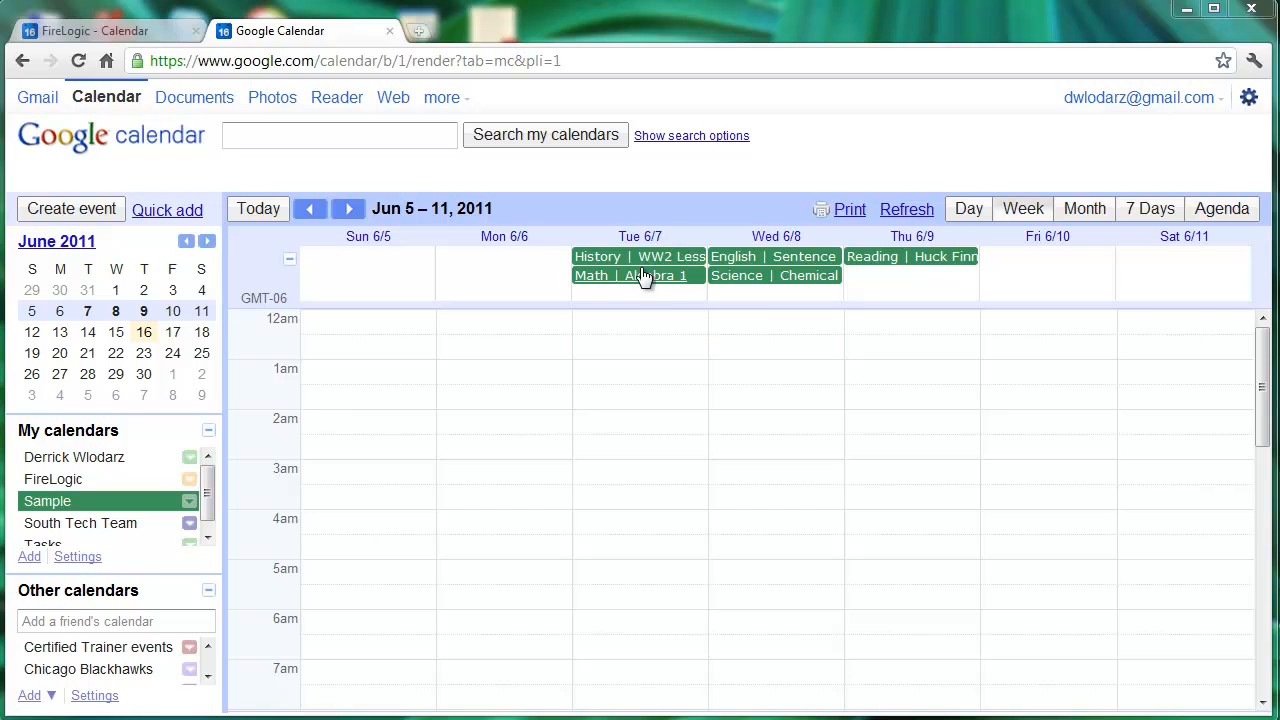
mouse_move(870, 330)
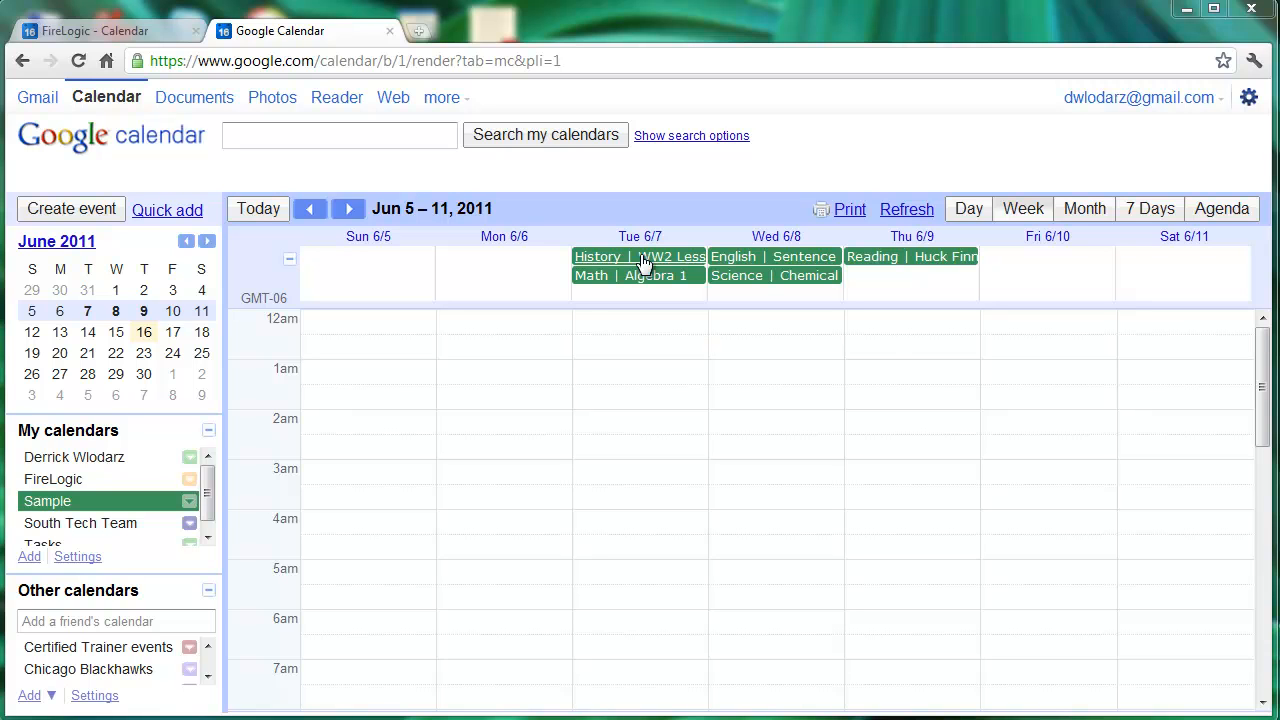
mouse_move(670, 290)
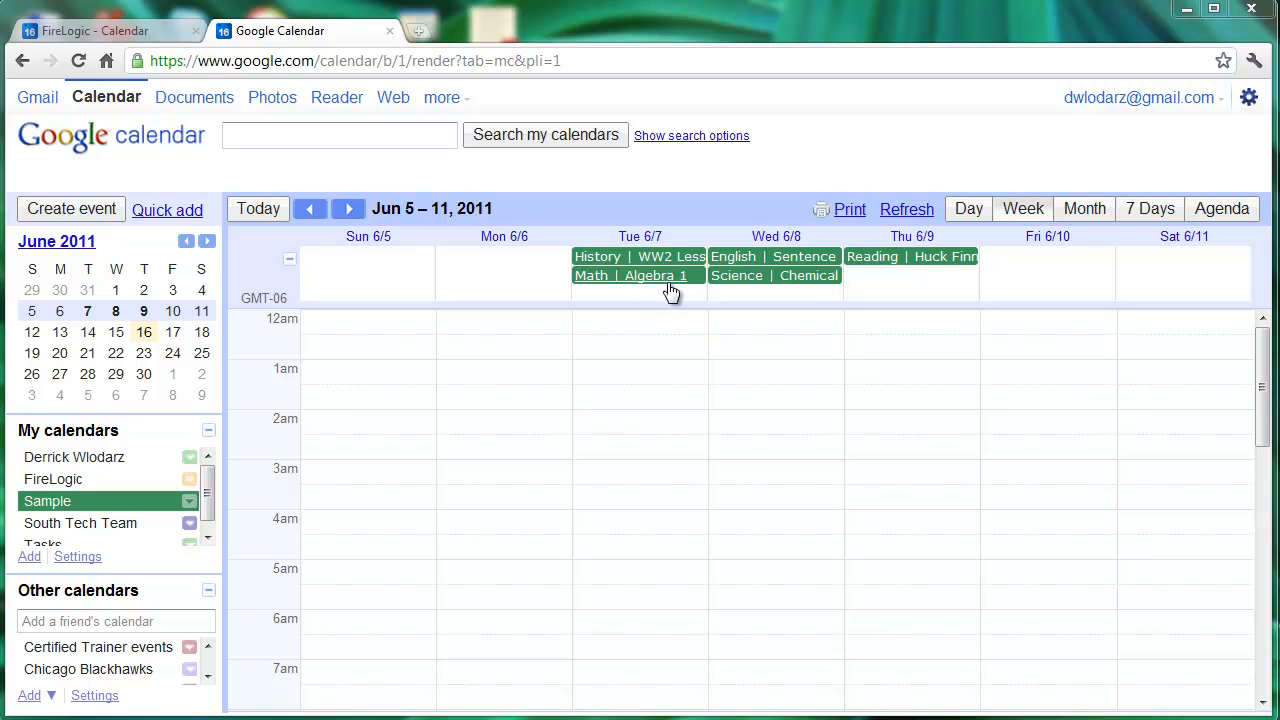
mouse_move(776, 280)
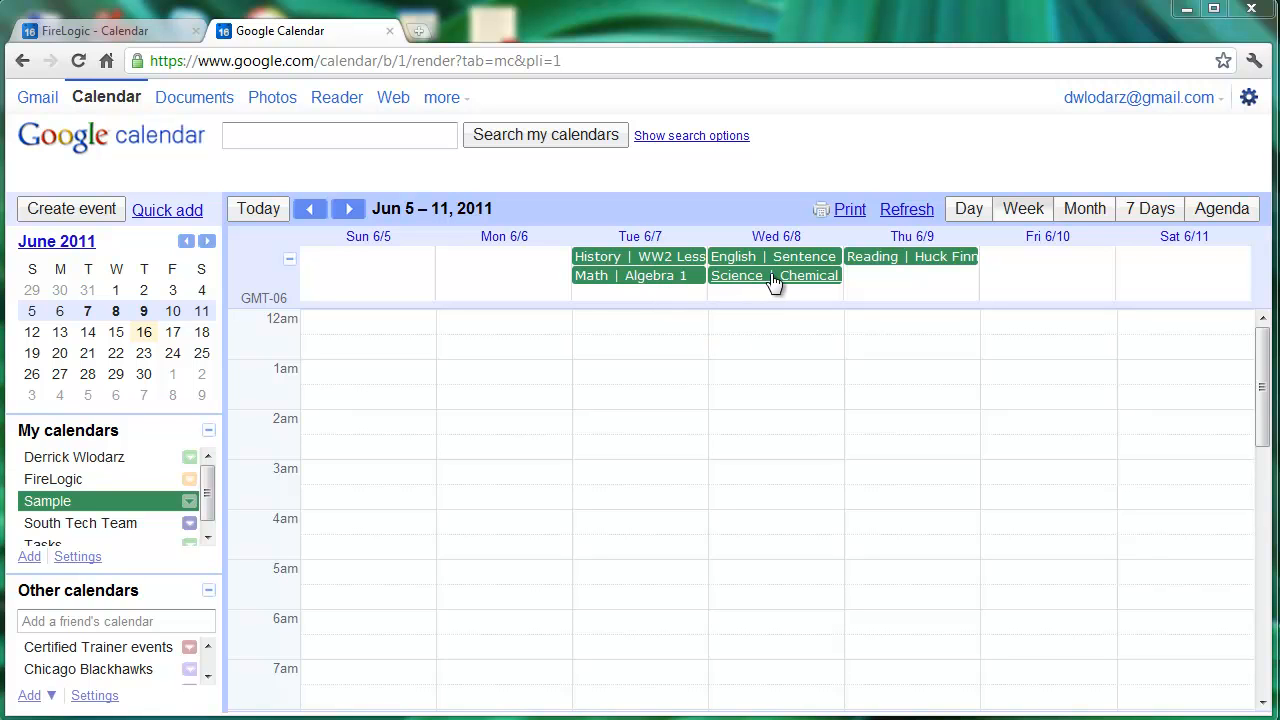
mouse_move(832, 284)
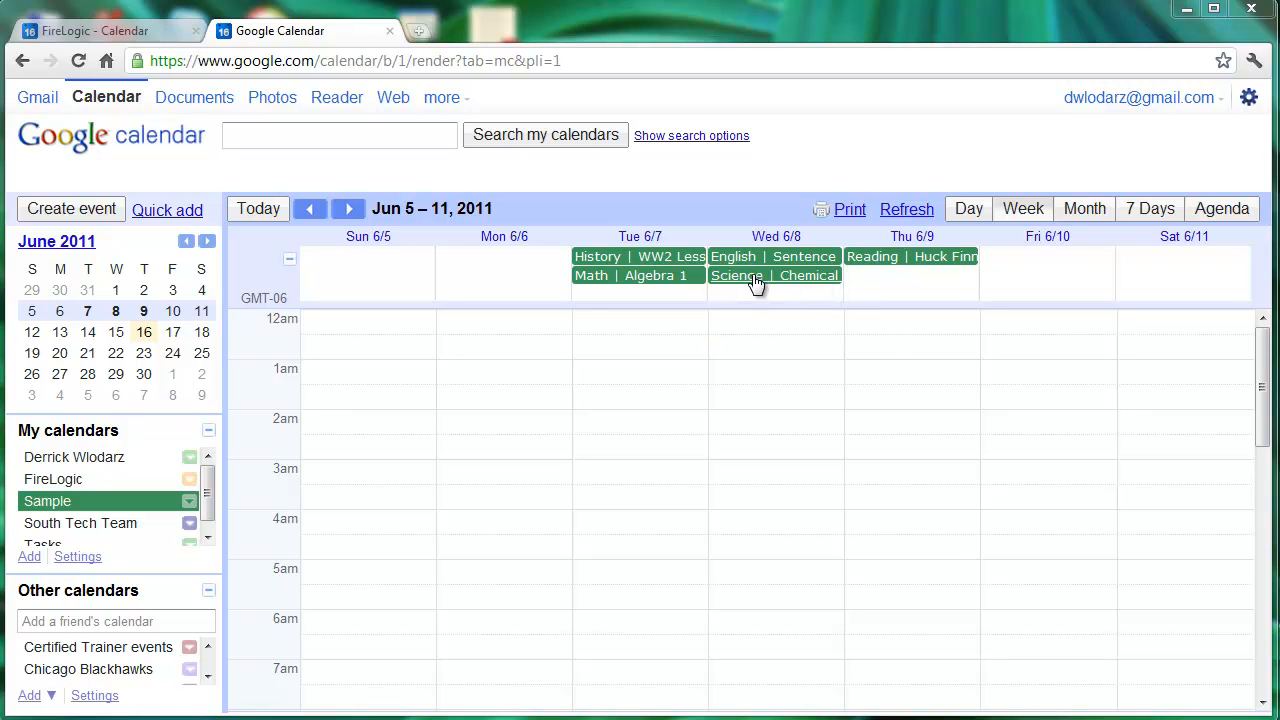
mouse_move(784, 284)
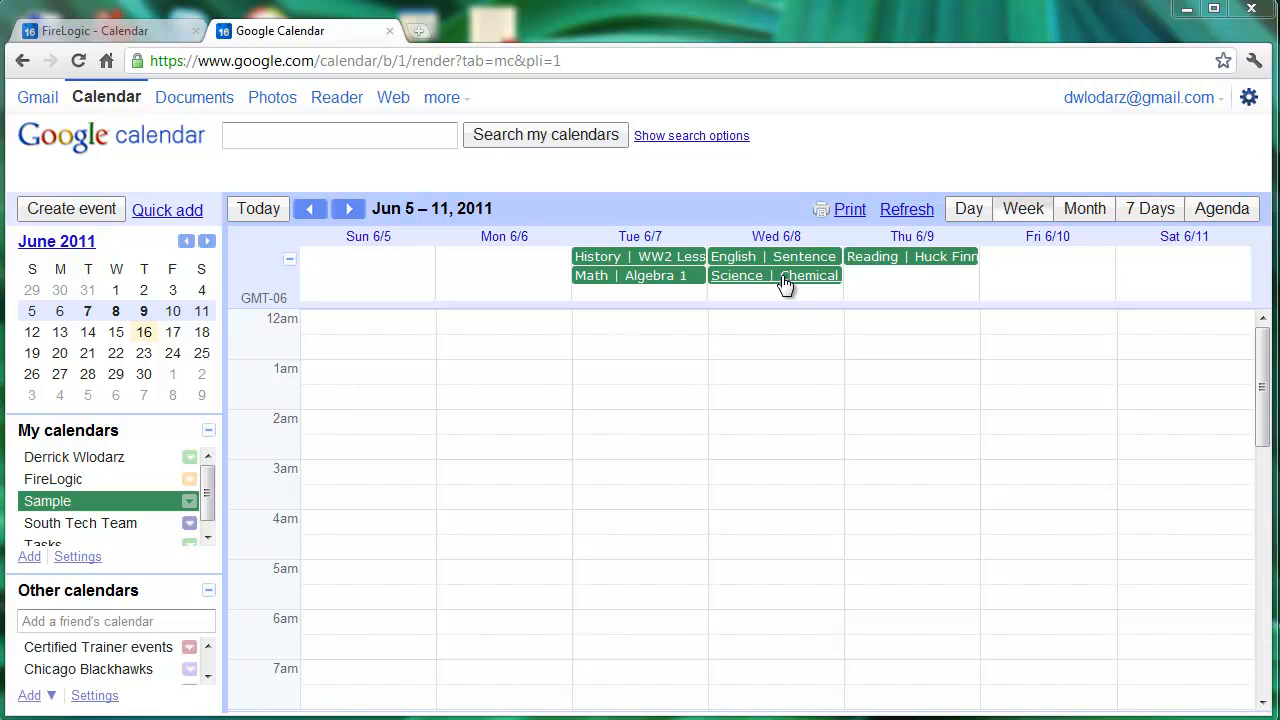
mouse_move(790, 284)
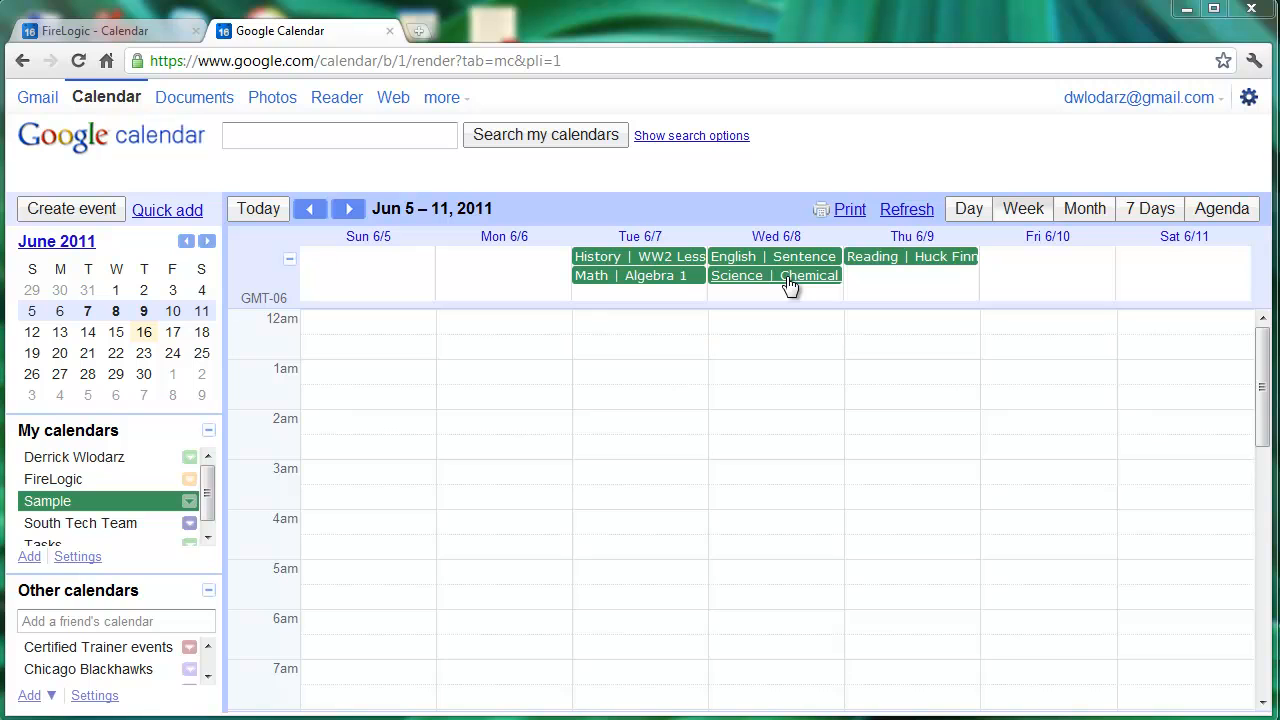
mouse_move(836, 288)
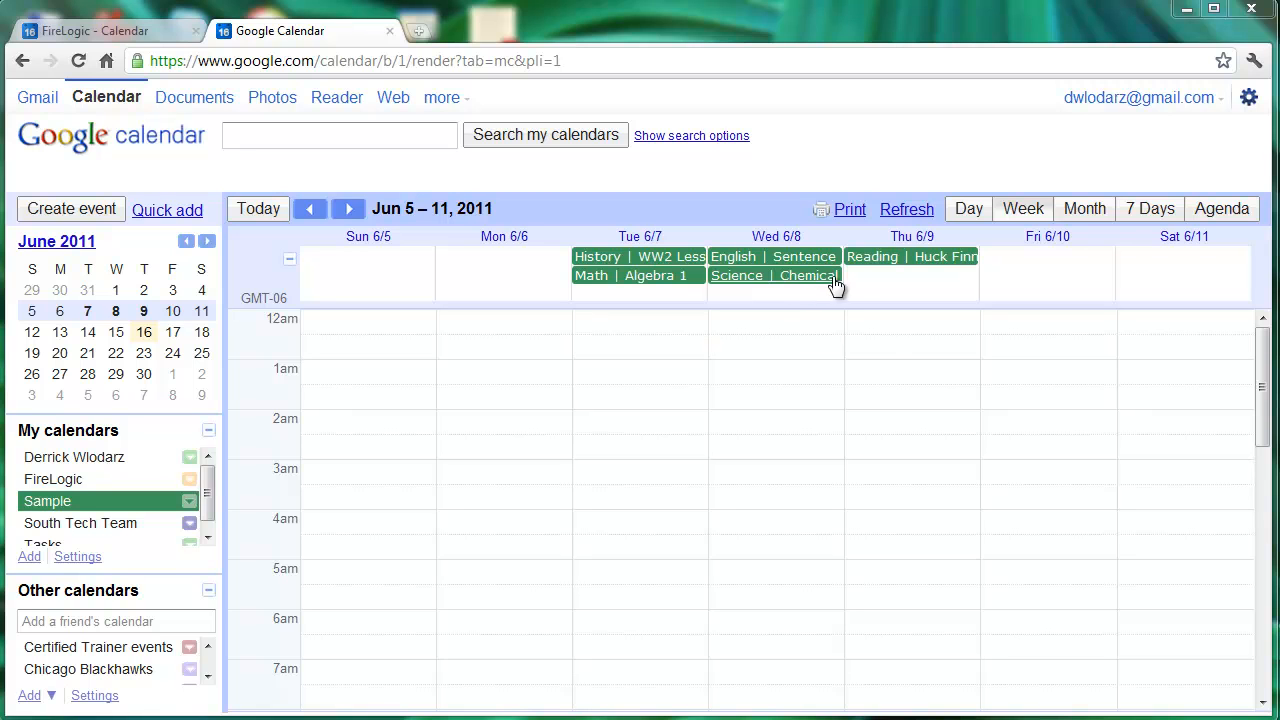
mouse_move(1200, 152)
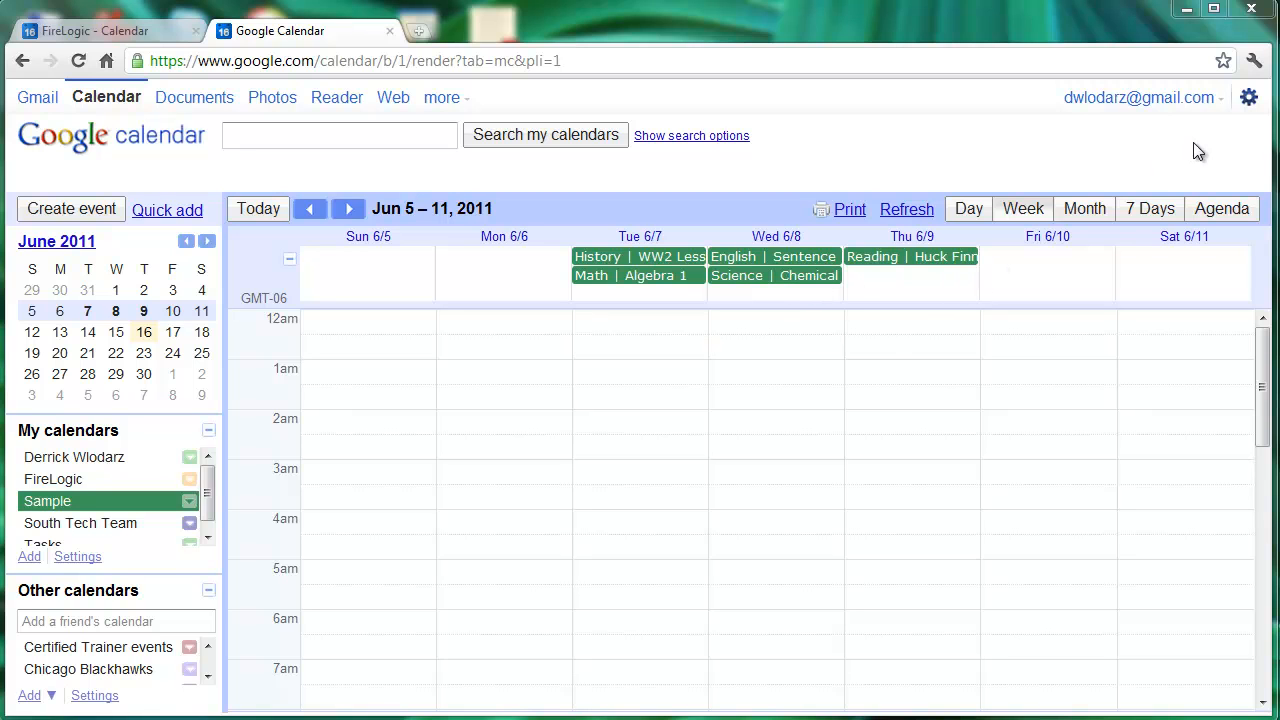
mouse_move(1108, 184)
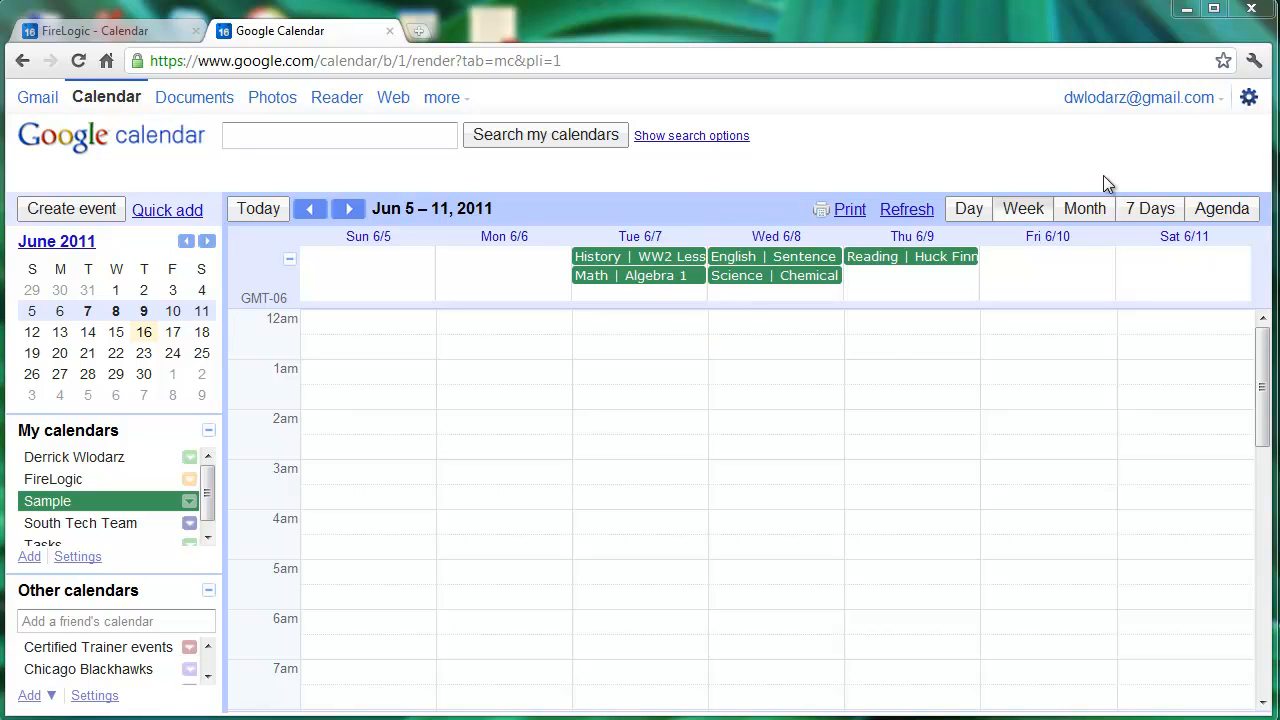
Reach the Labs settings from the gear menu and find the Event attachments feature.
click(1248, 96)
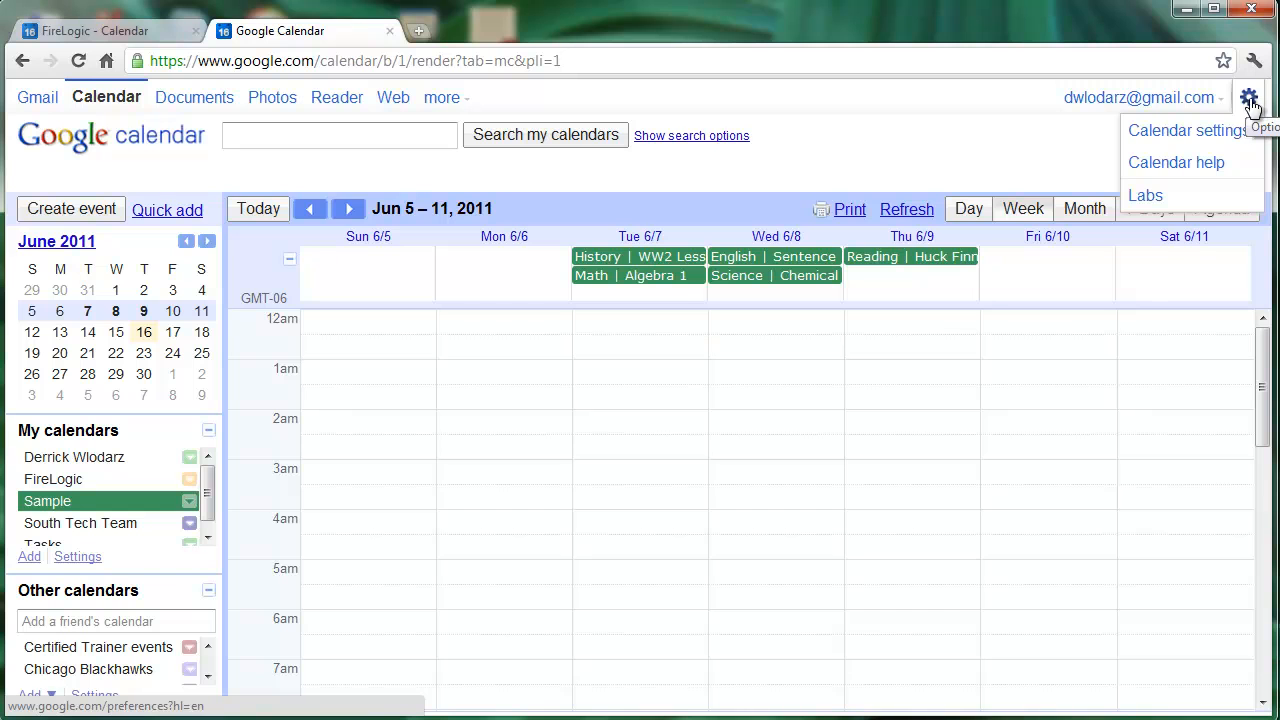
click(1144, 196)
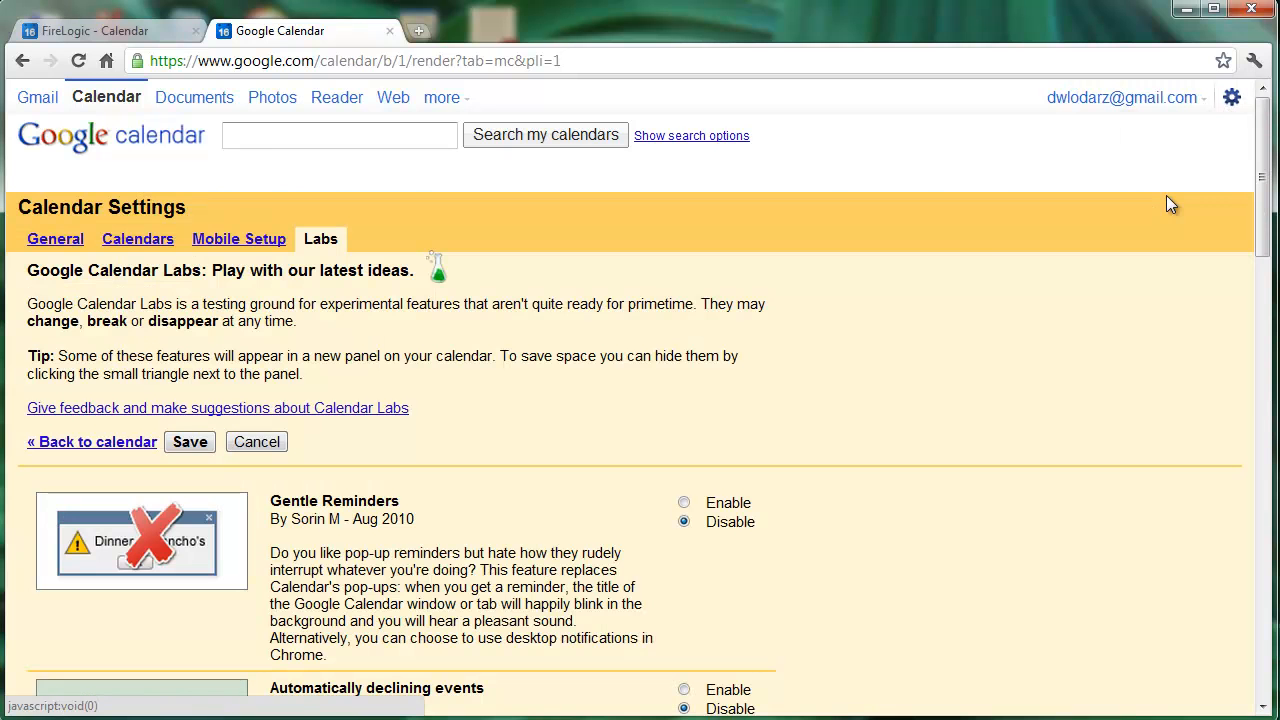
mouse_move(980, 328)
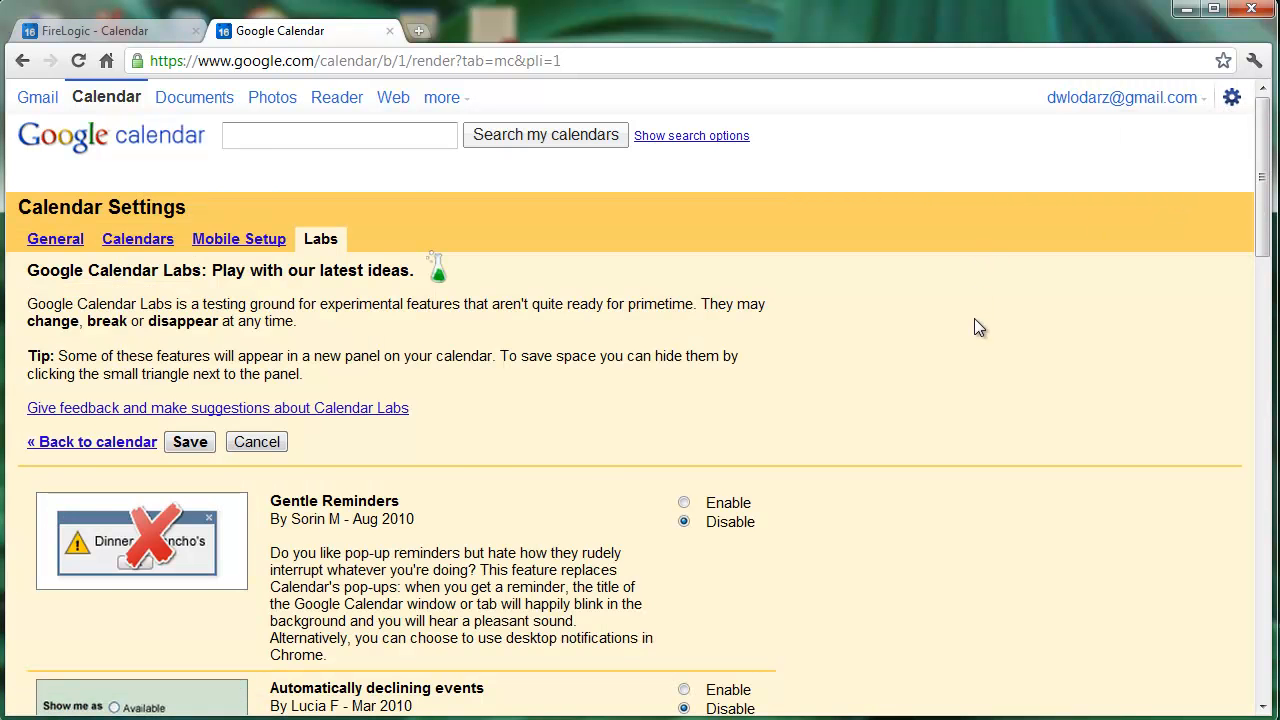
scroll(down, 3)
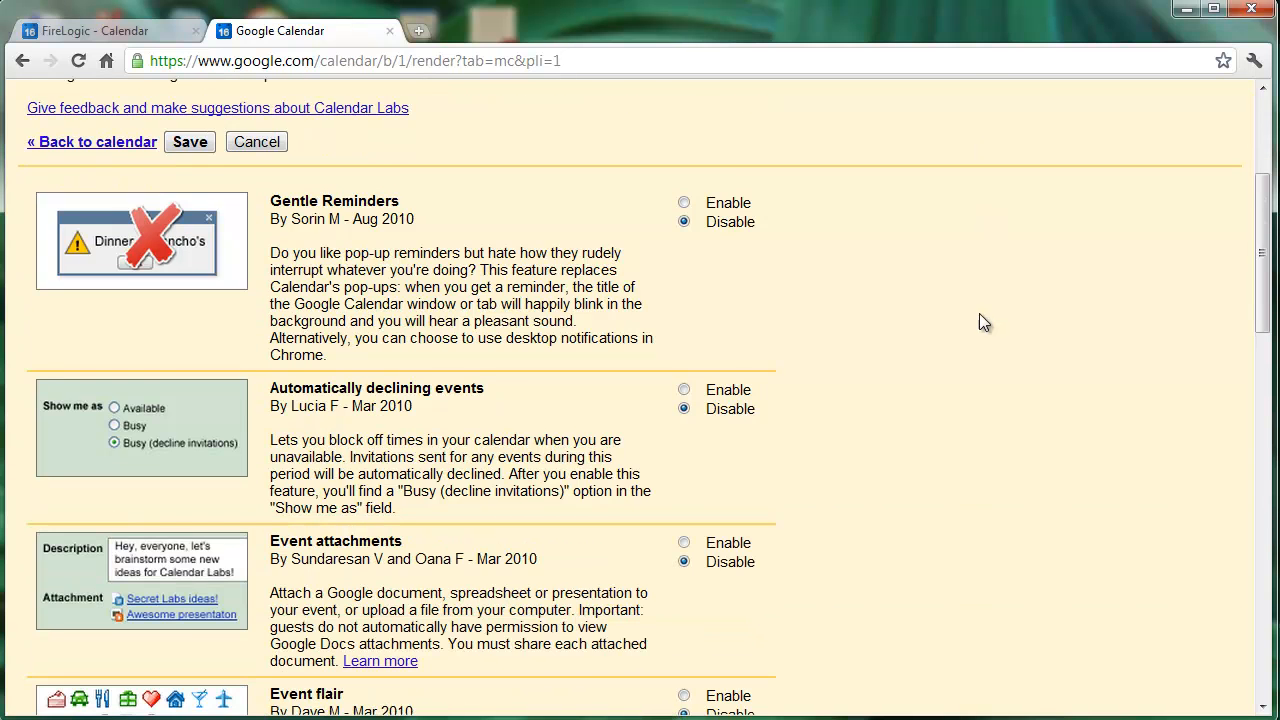
scroll(down, 3)
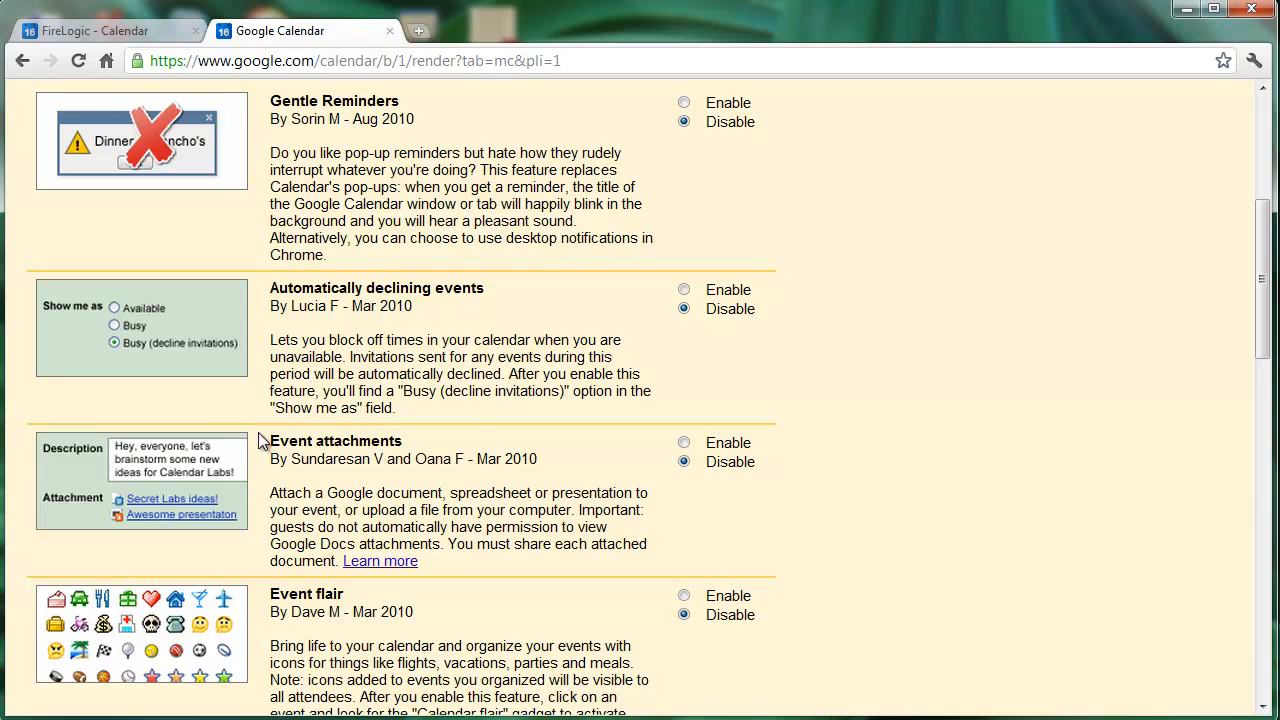
mouse_move(622, 516)
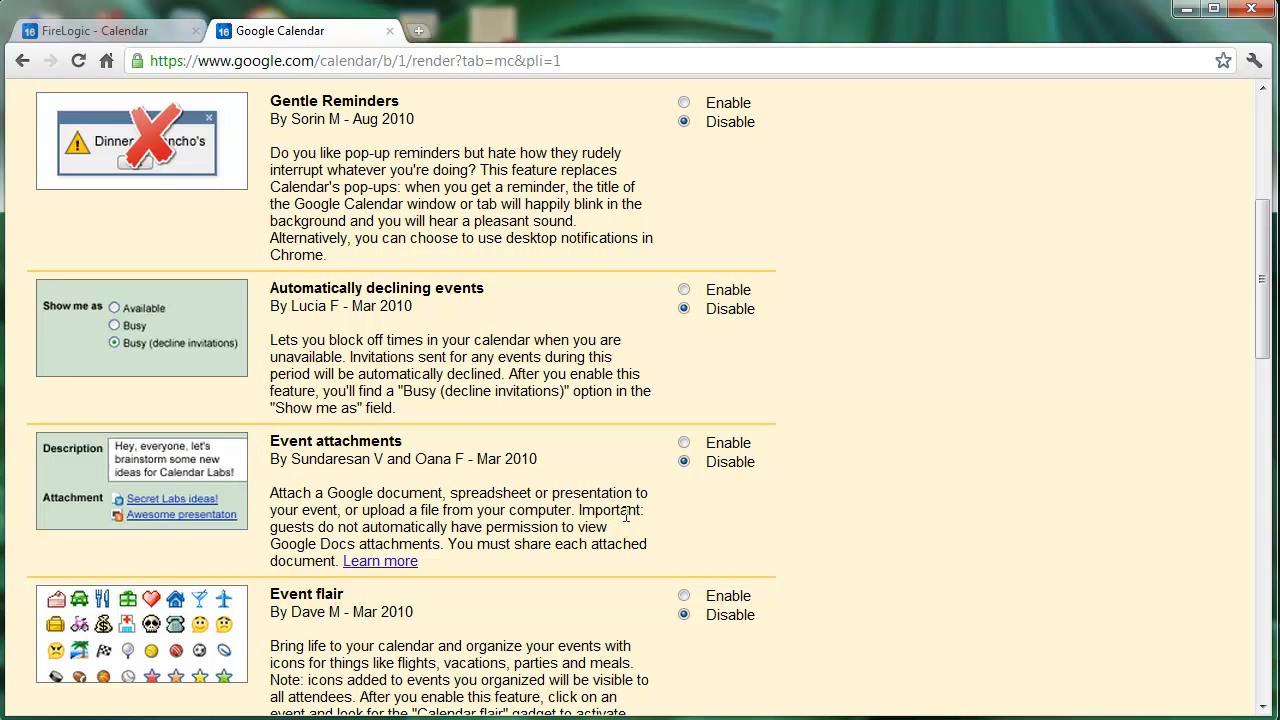
mouse_move(690, 494)
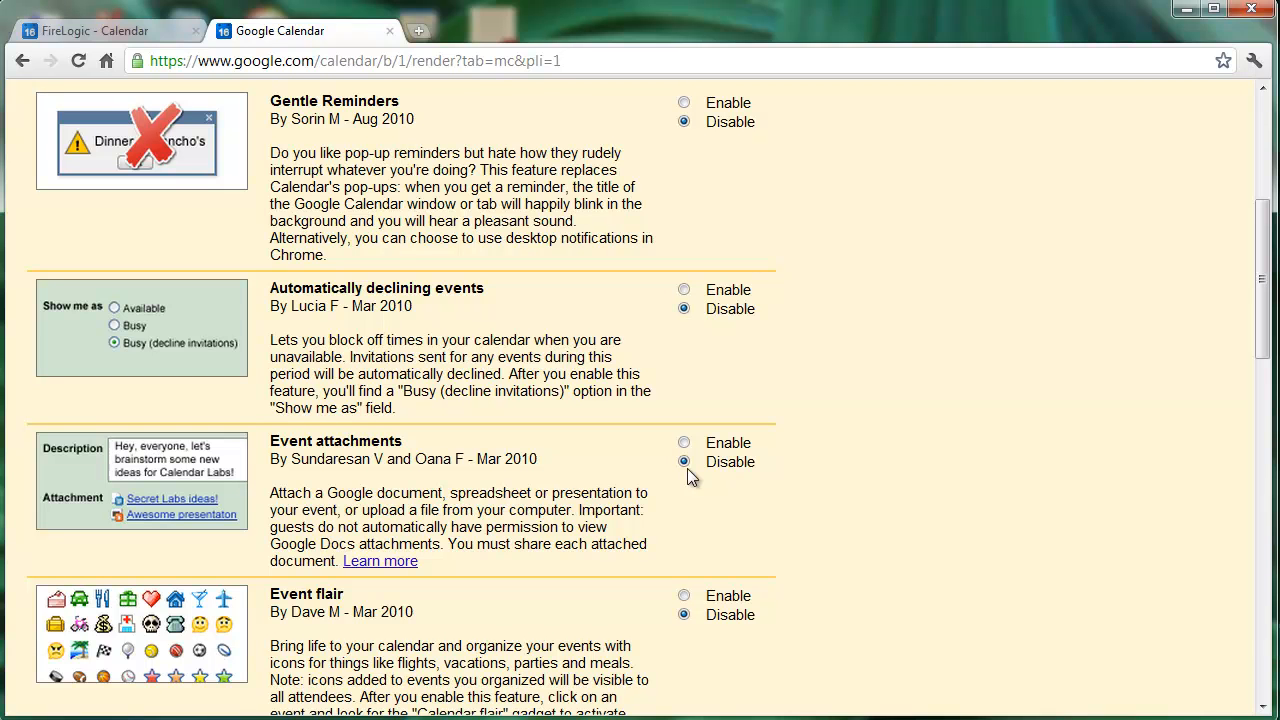
Enable the Event attachments lab and save the Labs changes.
click(684, 444)
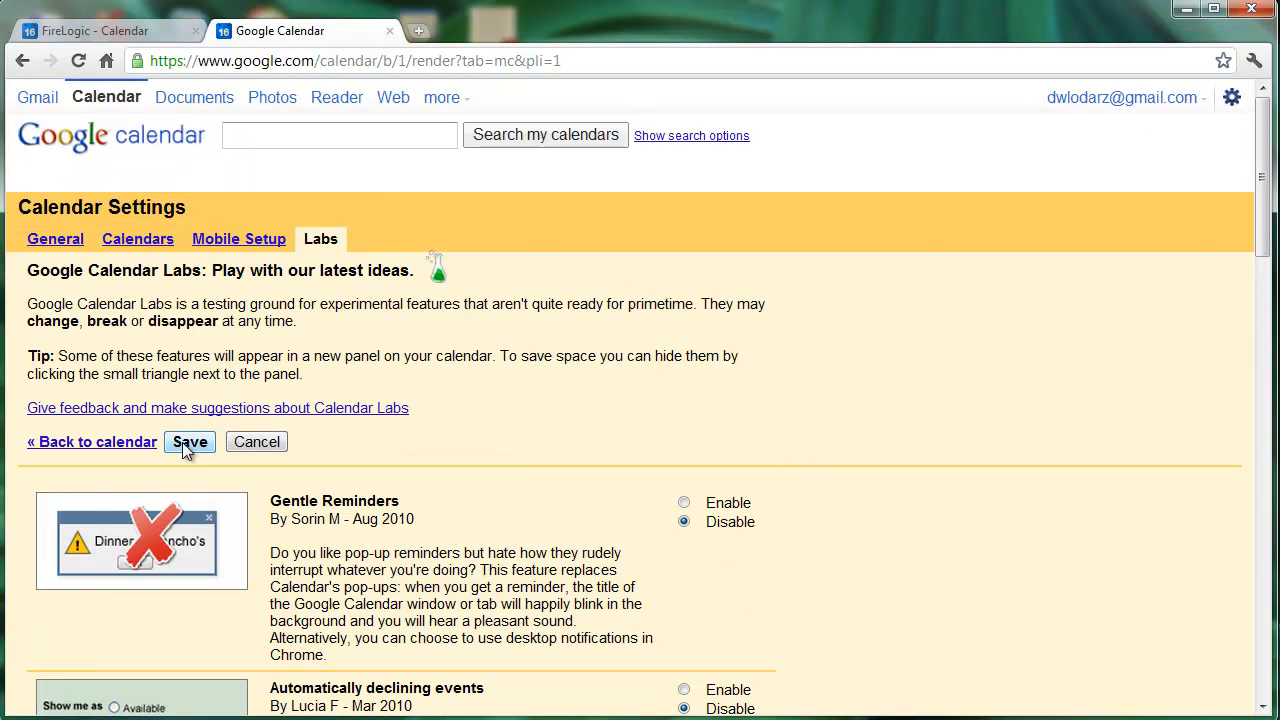
click(190, 442)
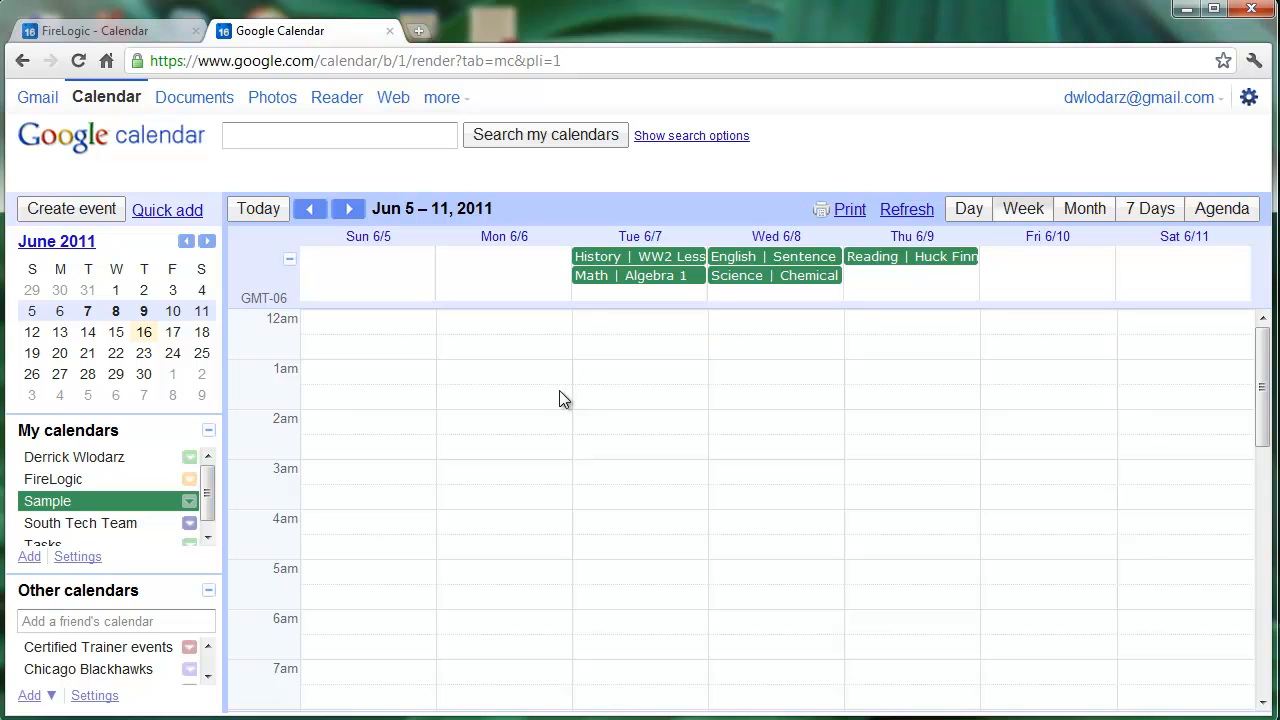
mouse_move(752, 296)
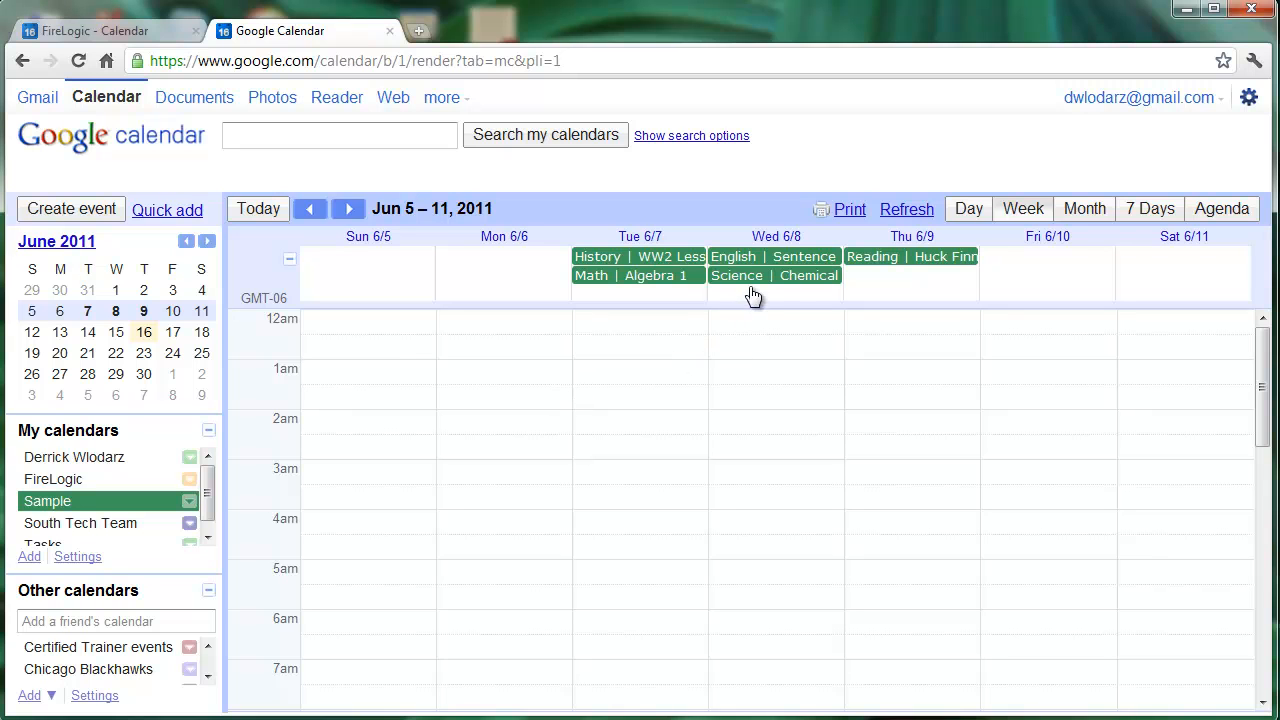
mouse_move(782, 280)
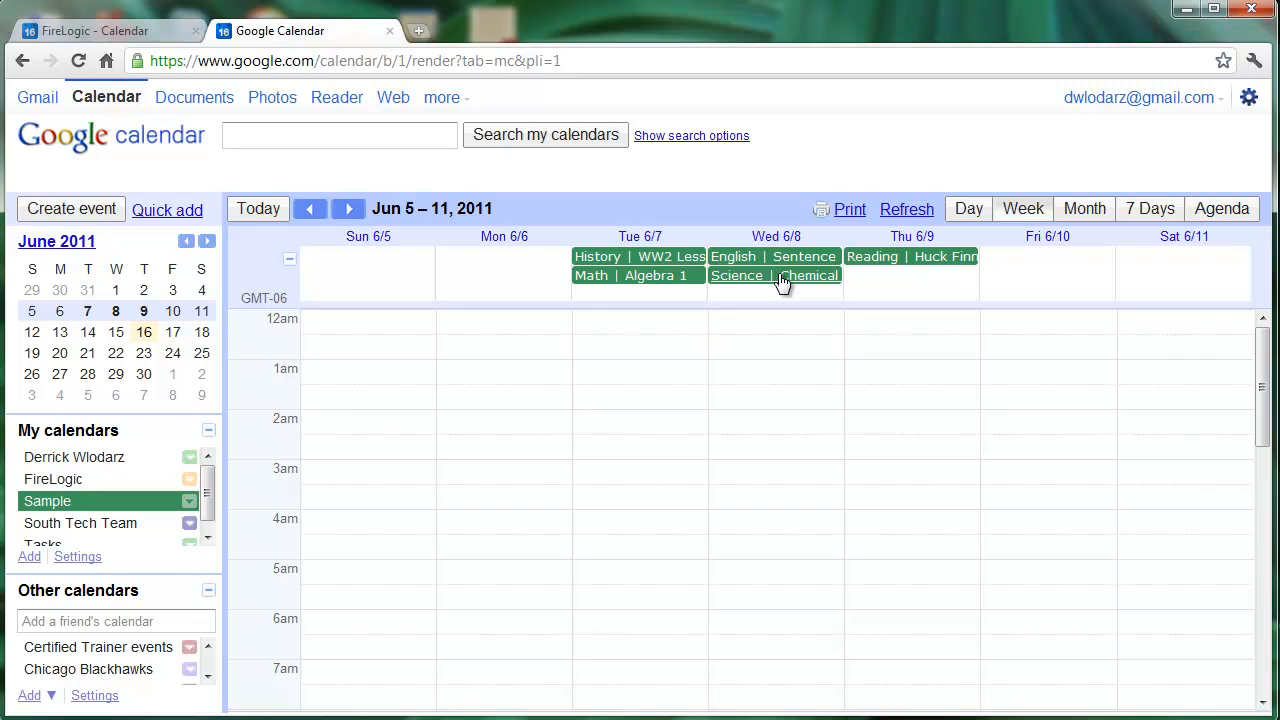
Bring up the Science | Chemical Bonding event details and start adding an attachment.
click(776, 276)
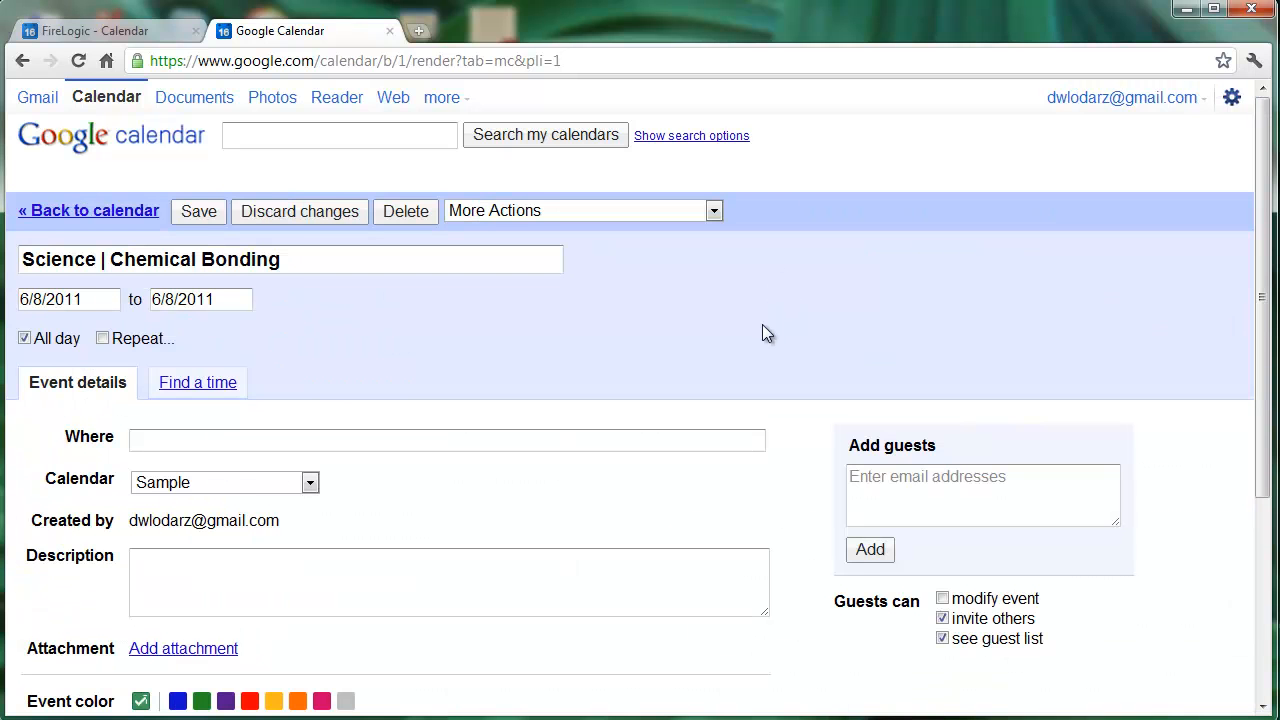
scroll(down, 3)
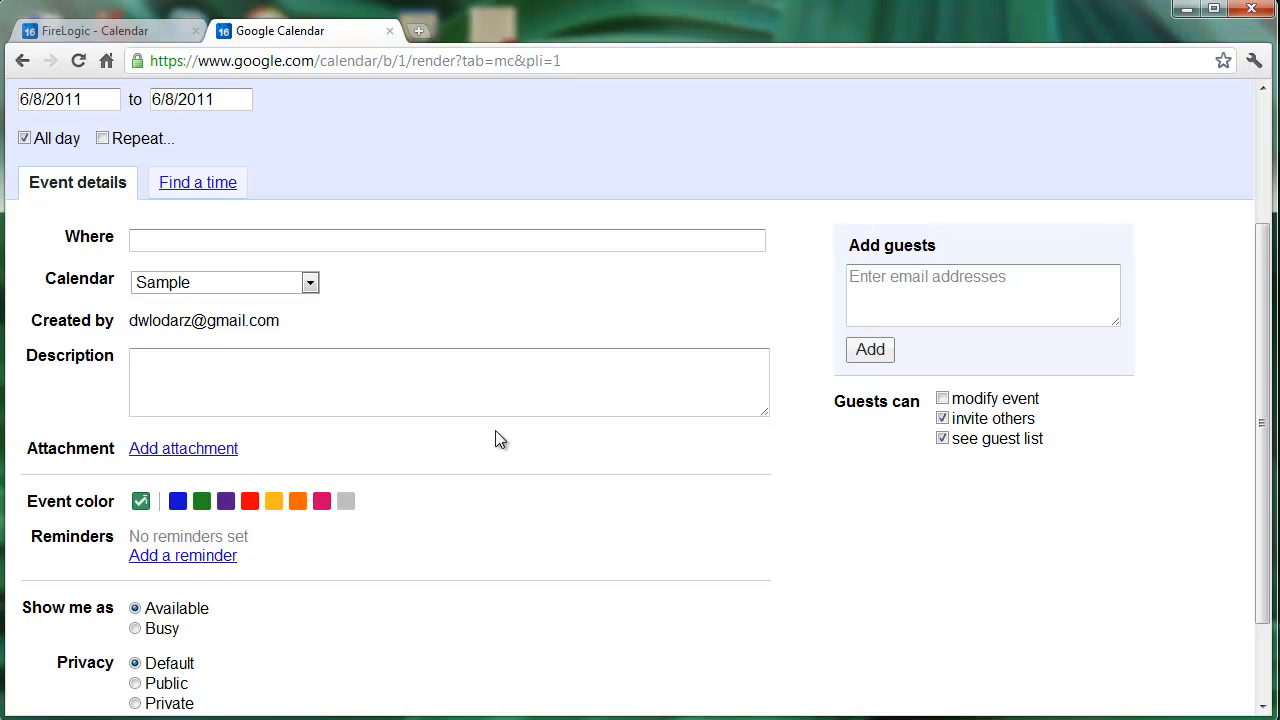
mouse_move(258, 470)
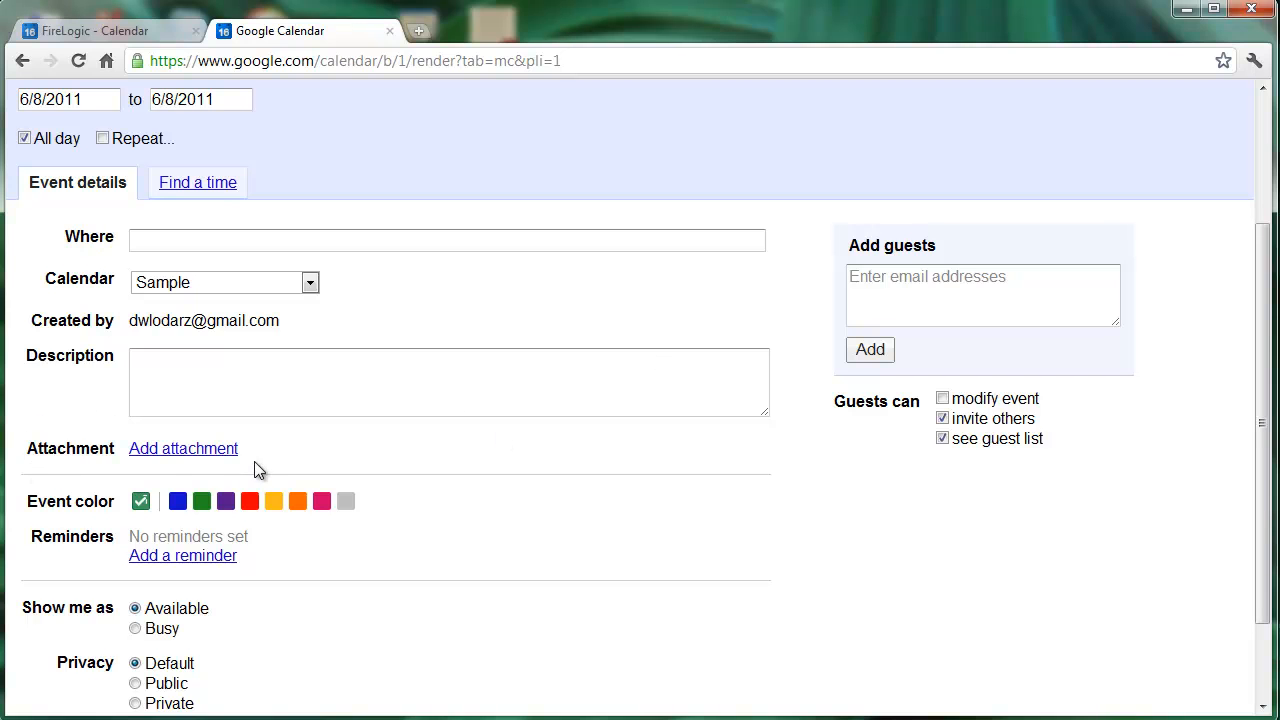
mouse_move(176, 444)
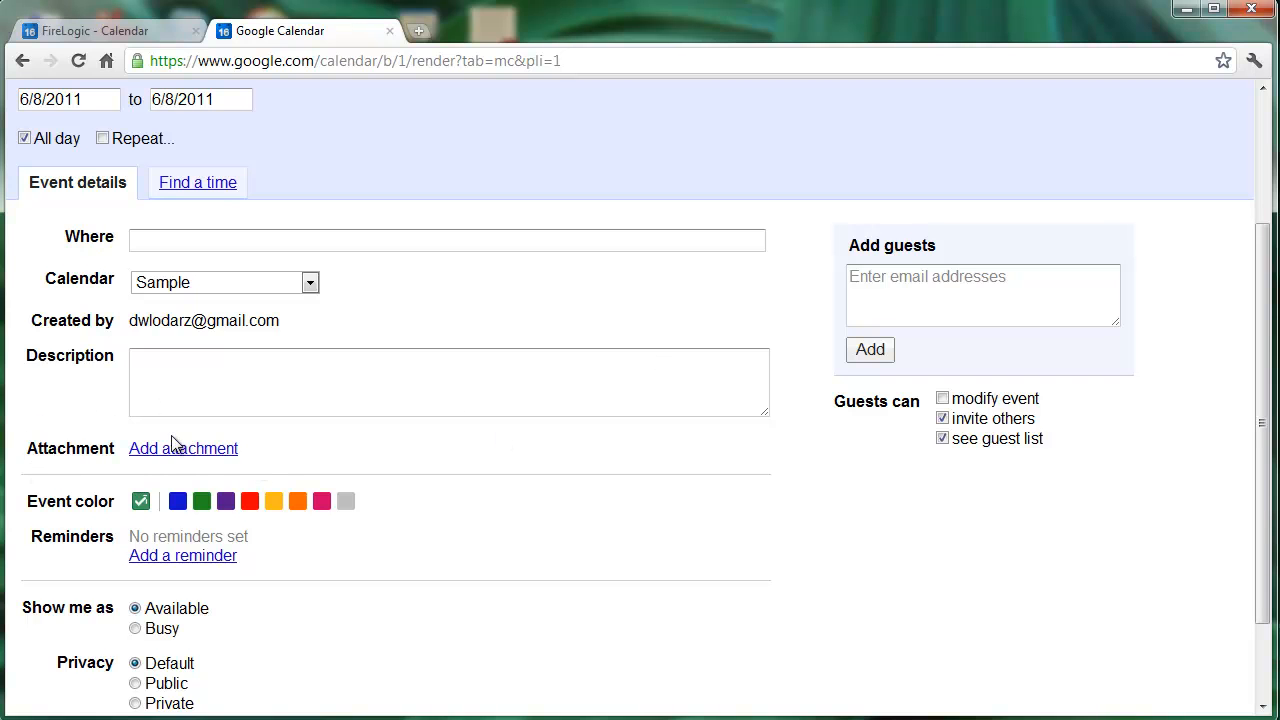
click(184, 448)
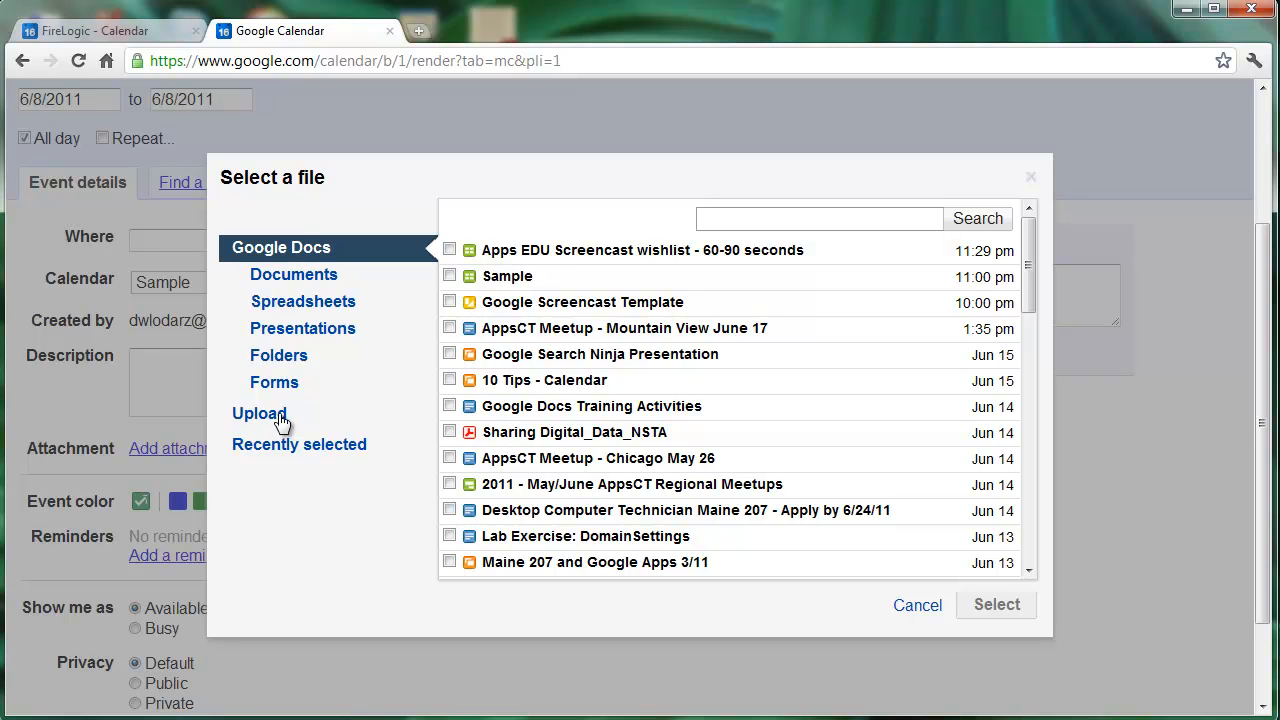
Choose pondfoodwebinfo.pdf from the computer as the file to upload.
click(260, 412)
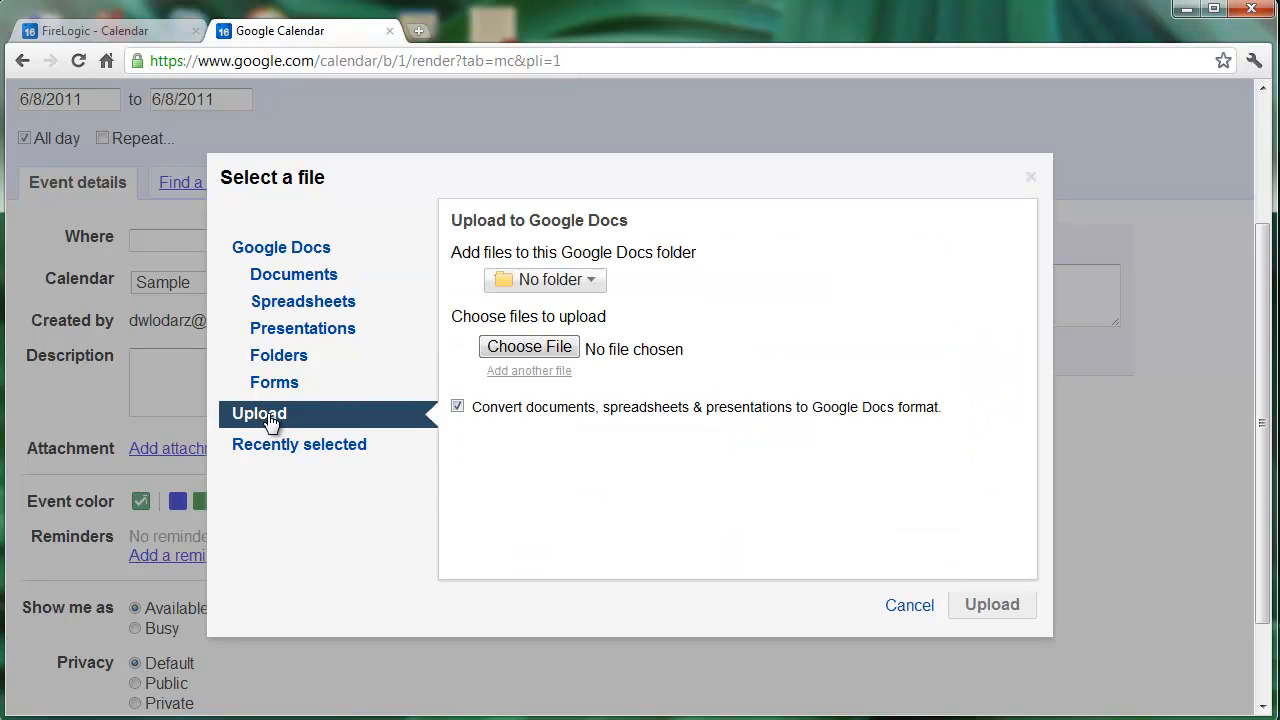
mouse_move(552, 312)
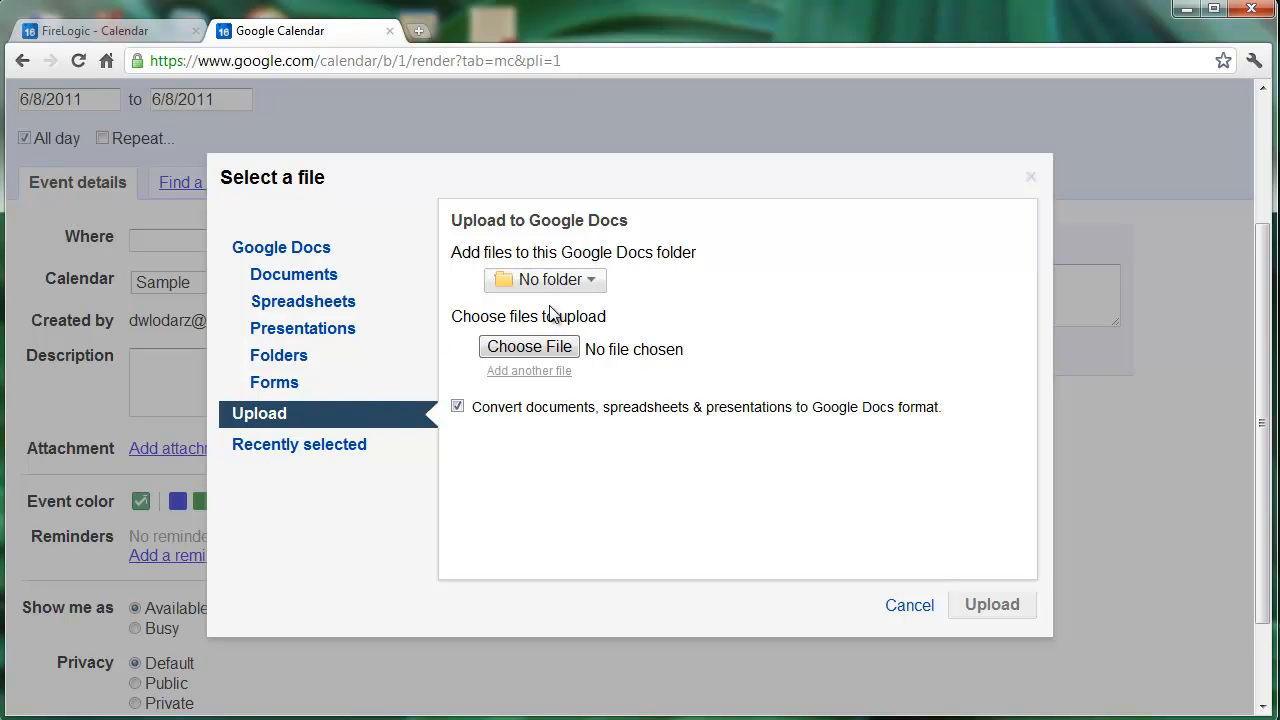
mouse_move(484, 404)
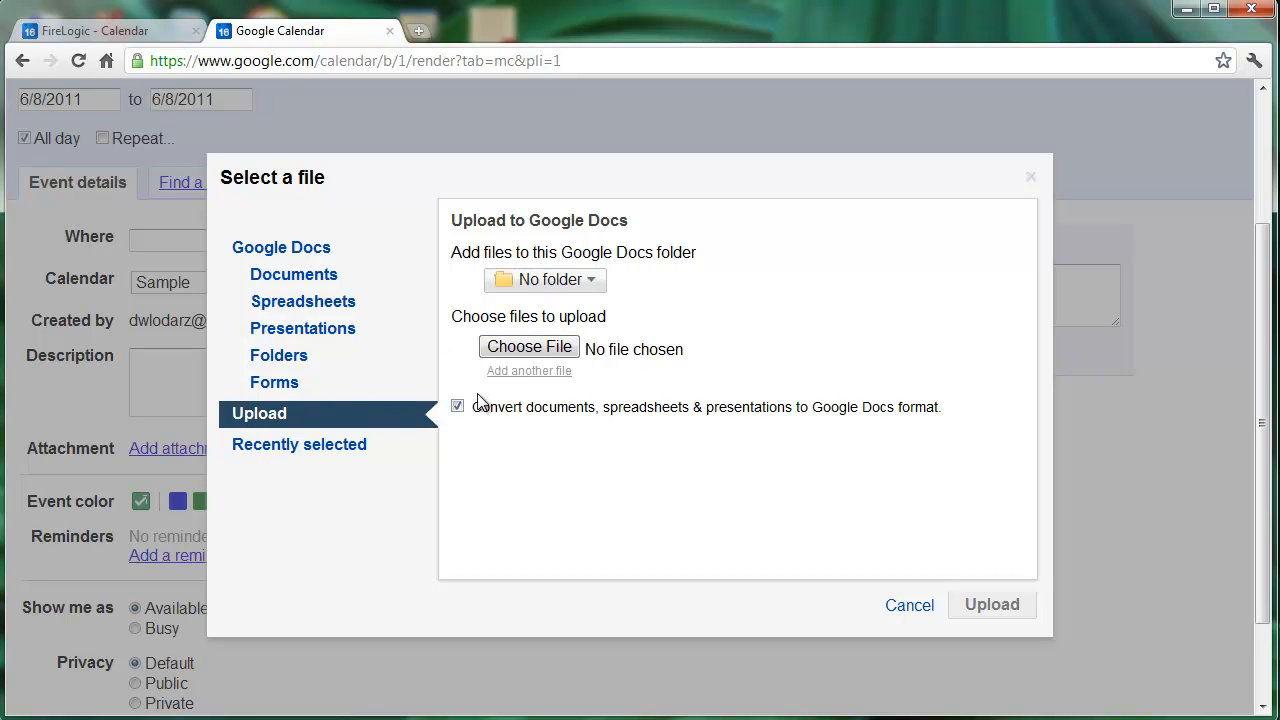
click(528, 348)
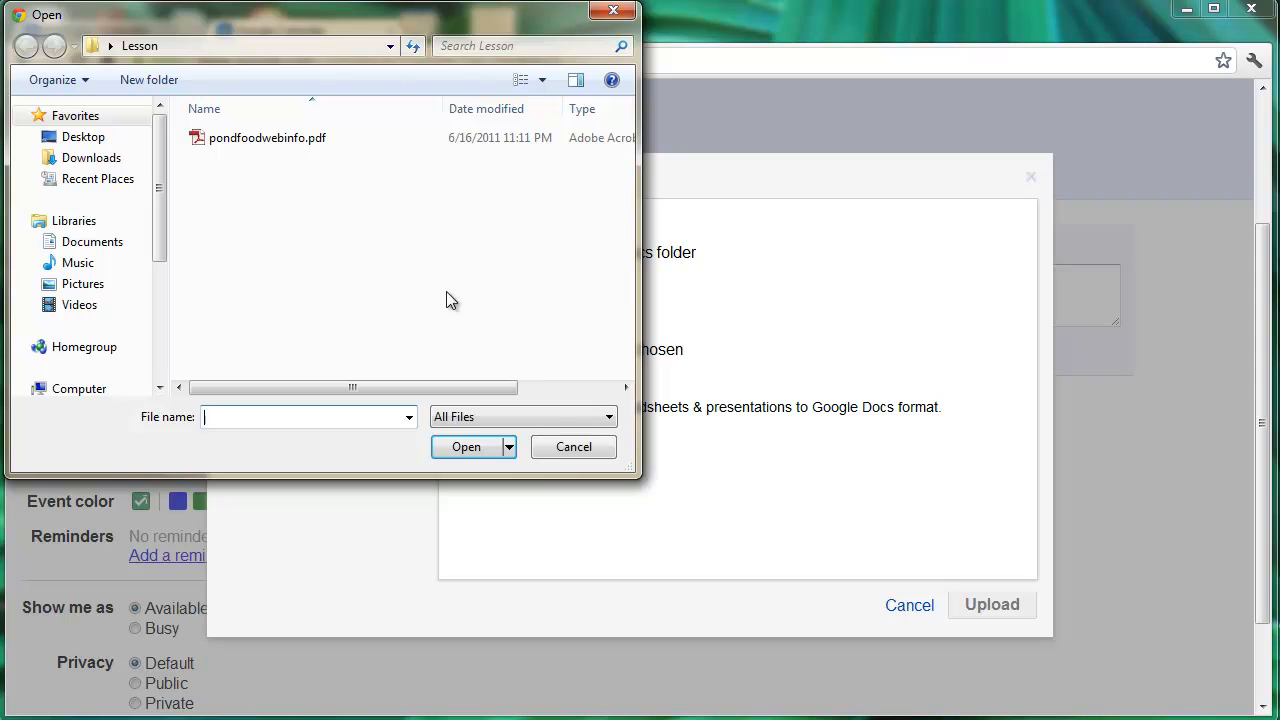
click(268, 136)
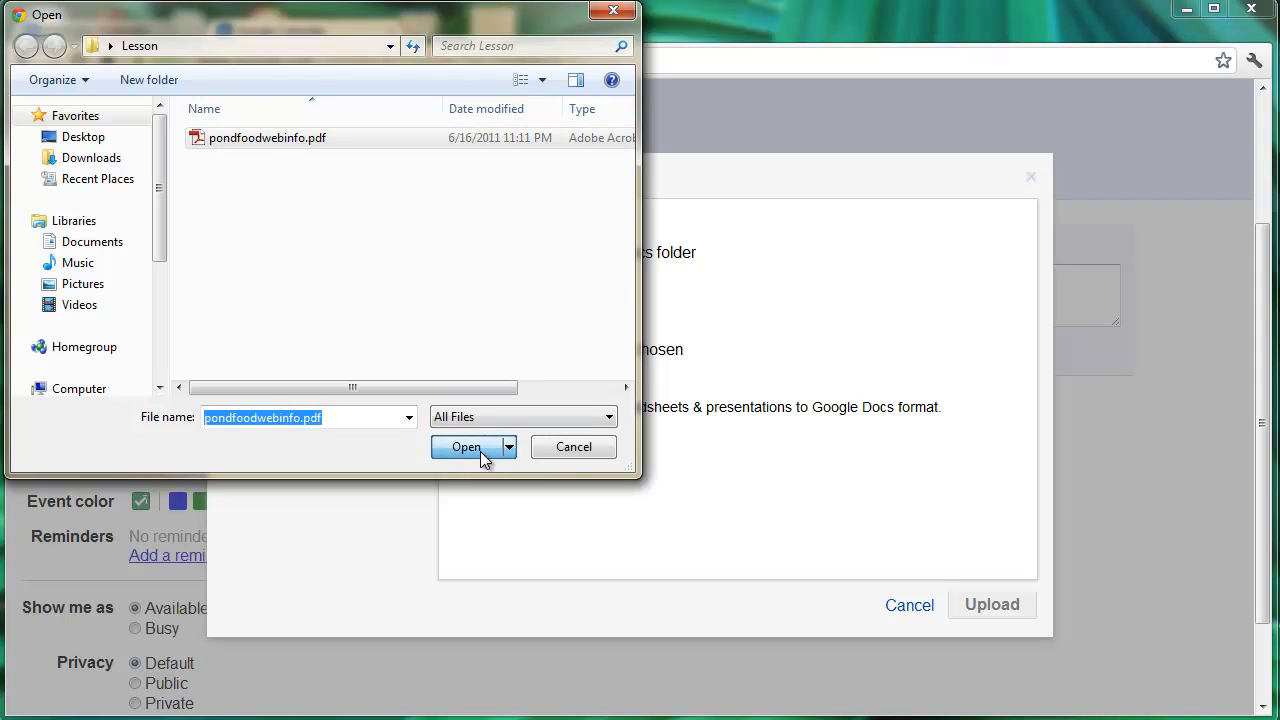
click(464, 448)
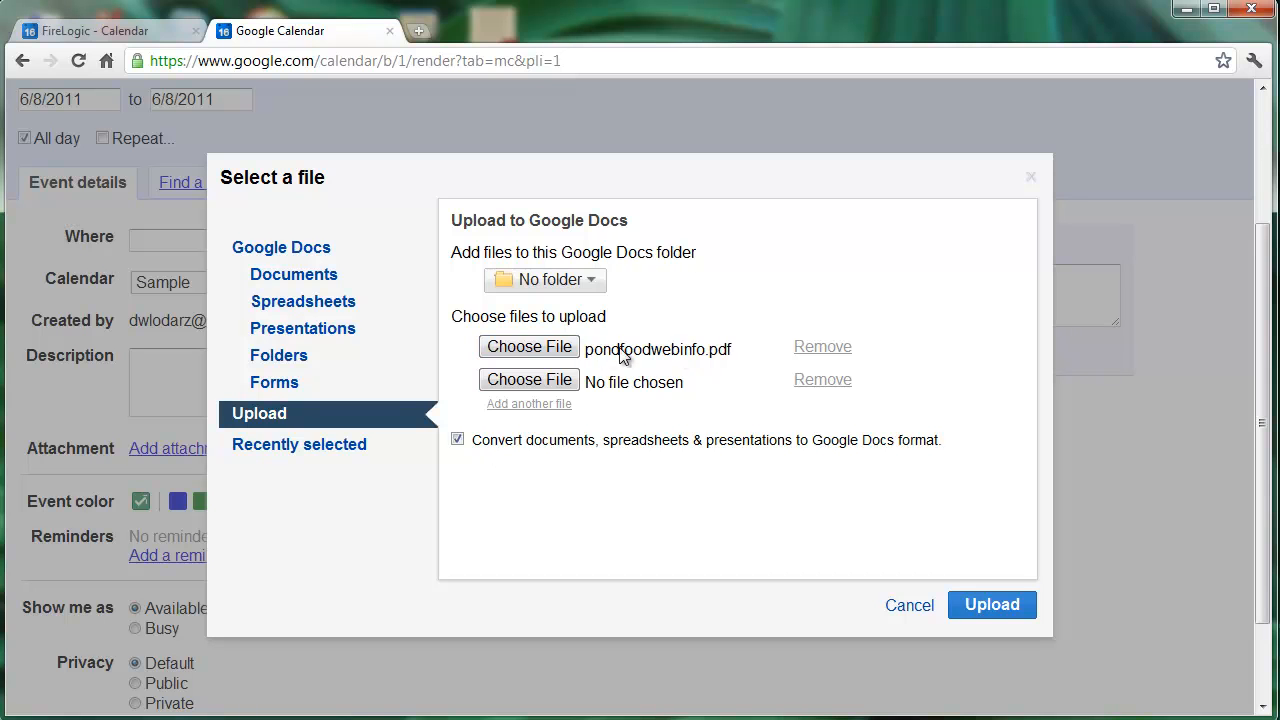
mouse_move(836, 356)
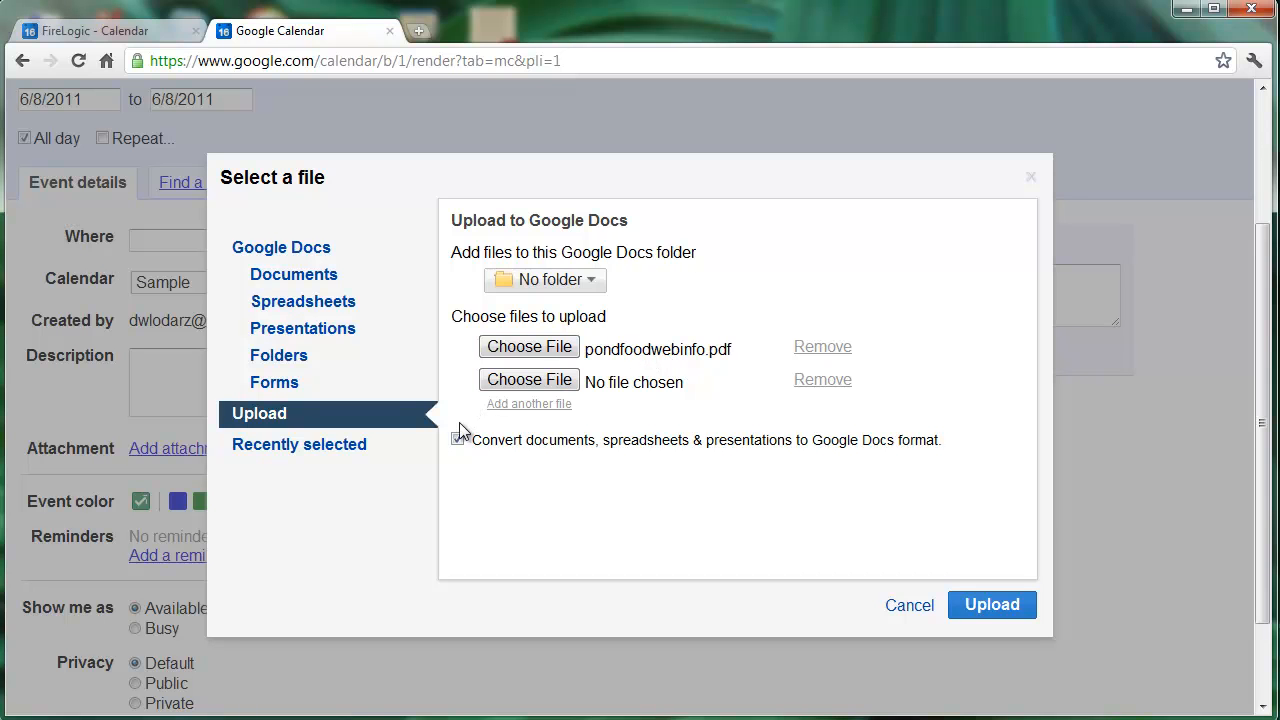
Upload pondfoodwebinfo.pdf without converting it to Google Docs format.
click(456, 440)
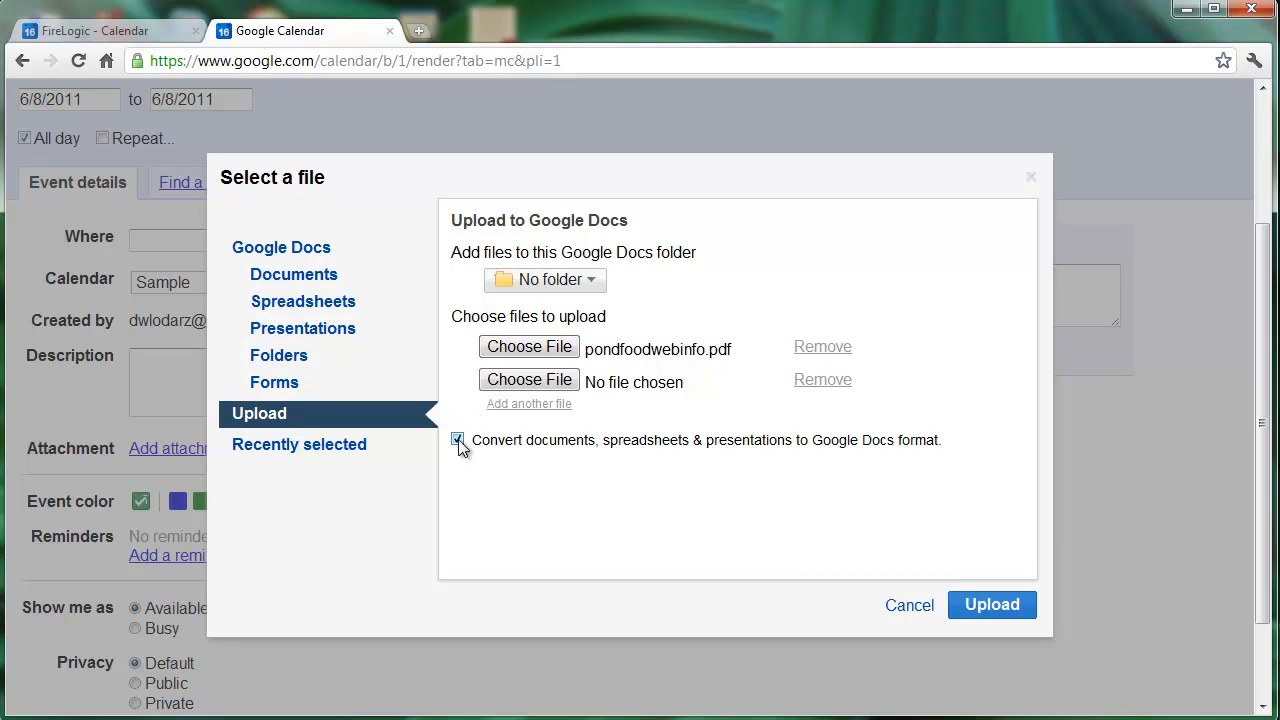
click(456, 440)
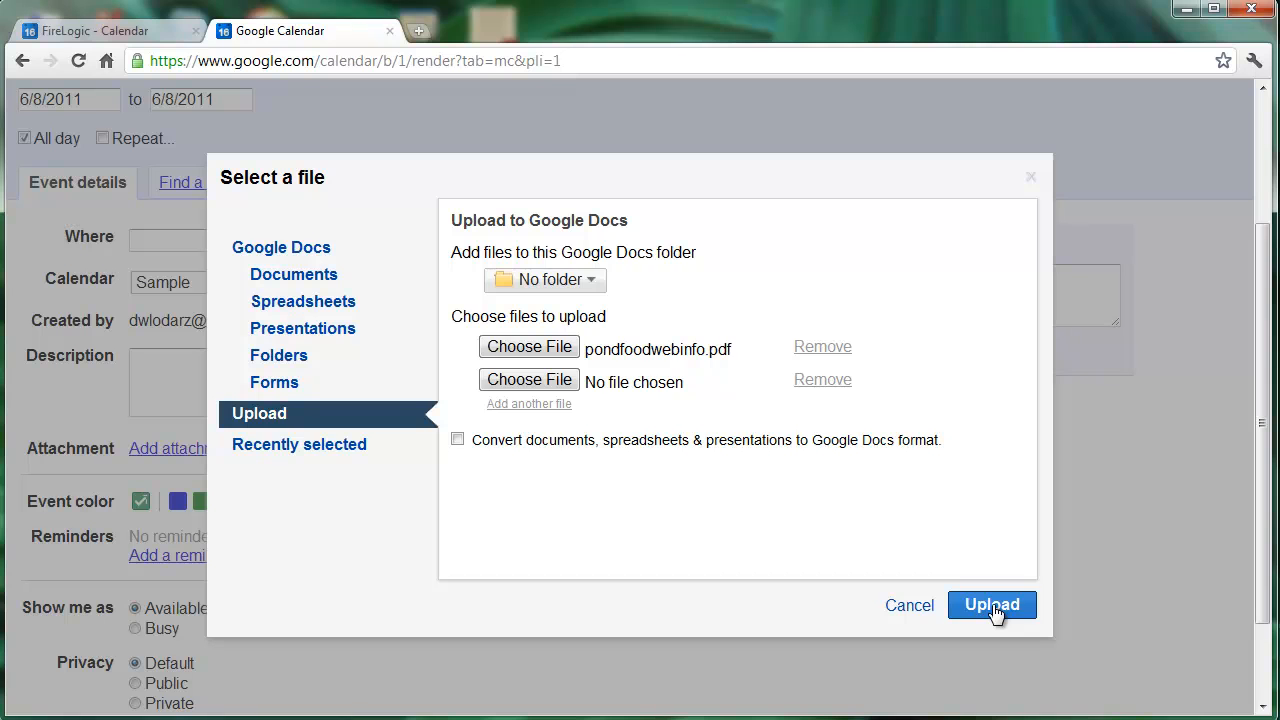
click(992, 604)
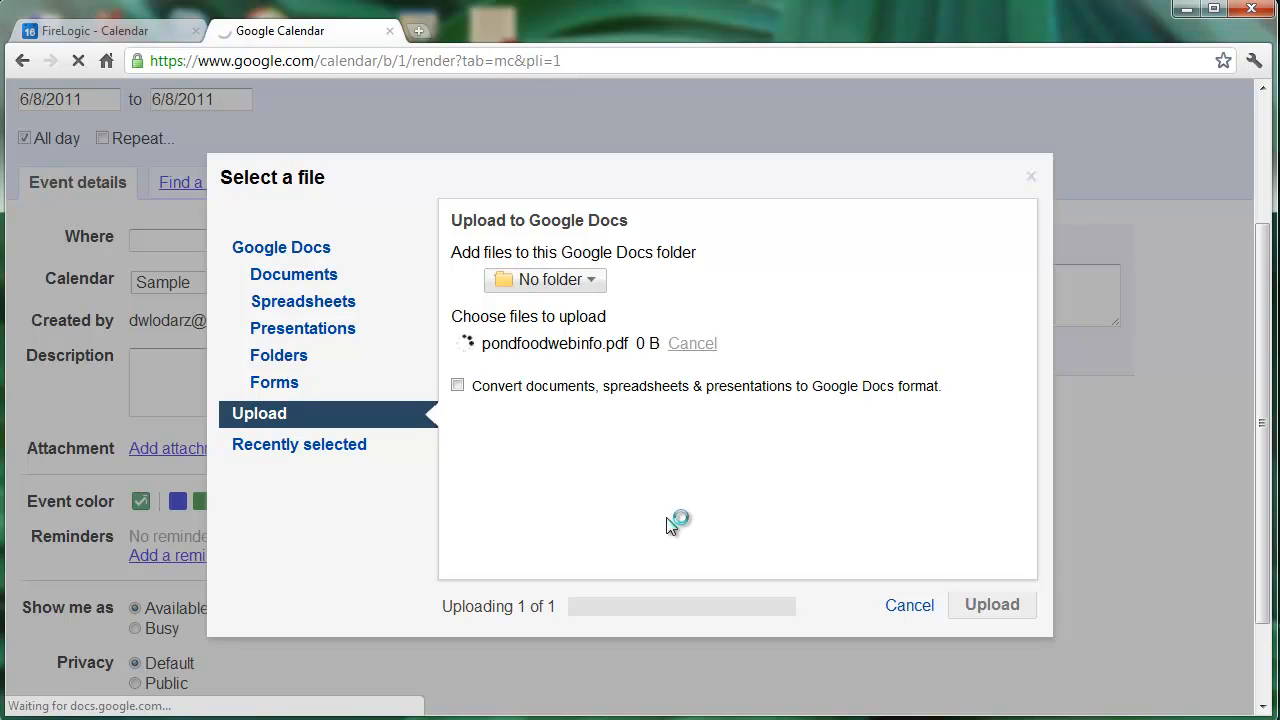
click(992, 604)
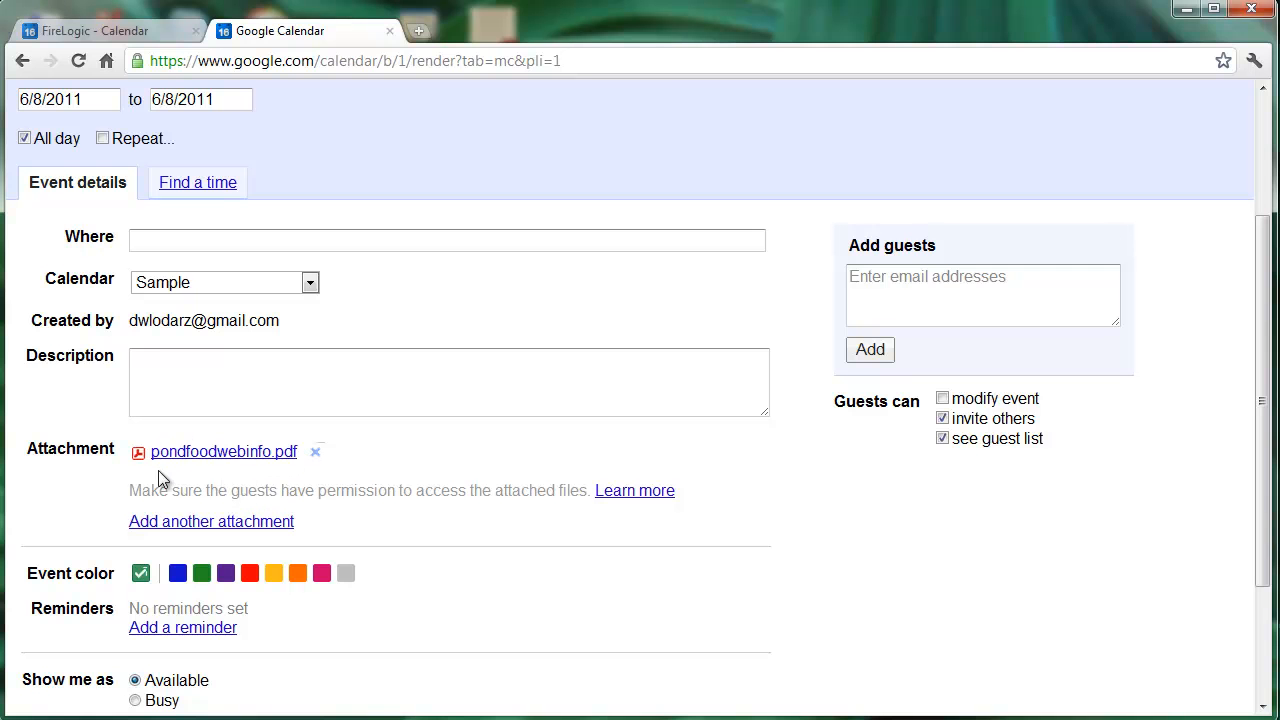
Save the Science | Chemical Bonding event with its new PDF attachment.
scroll(down, 3)
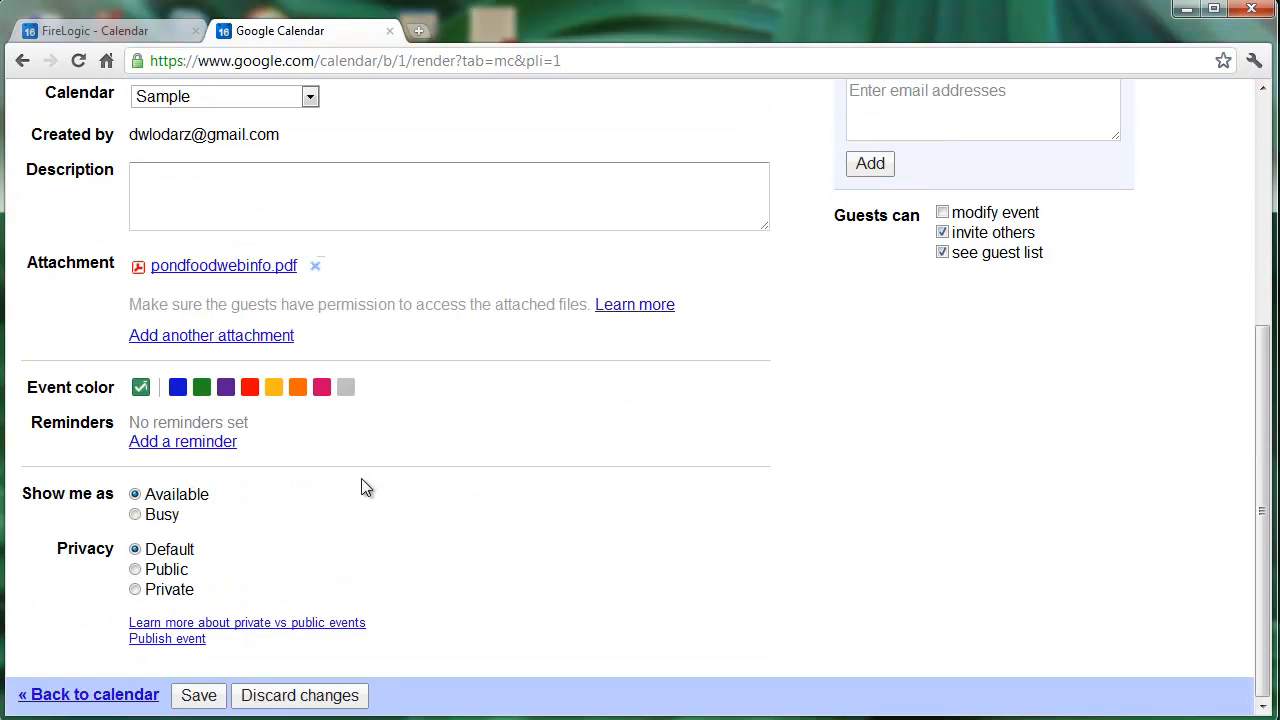
click(198, 696)
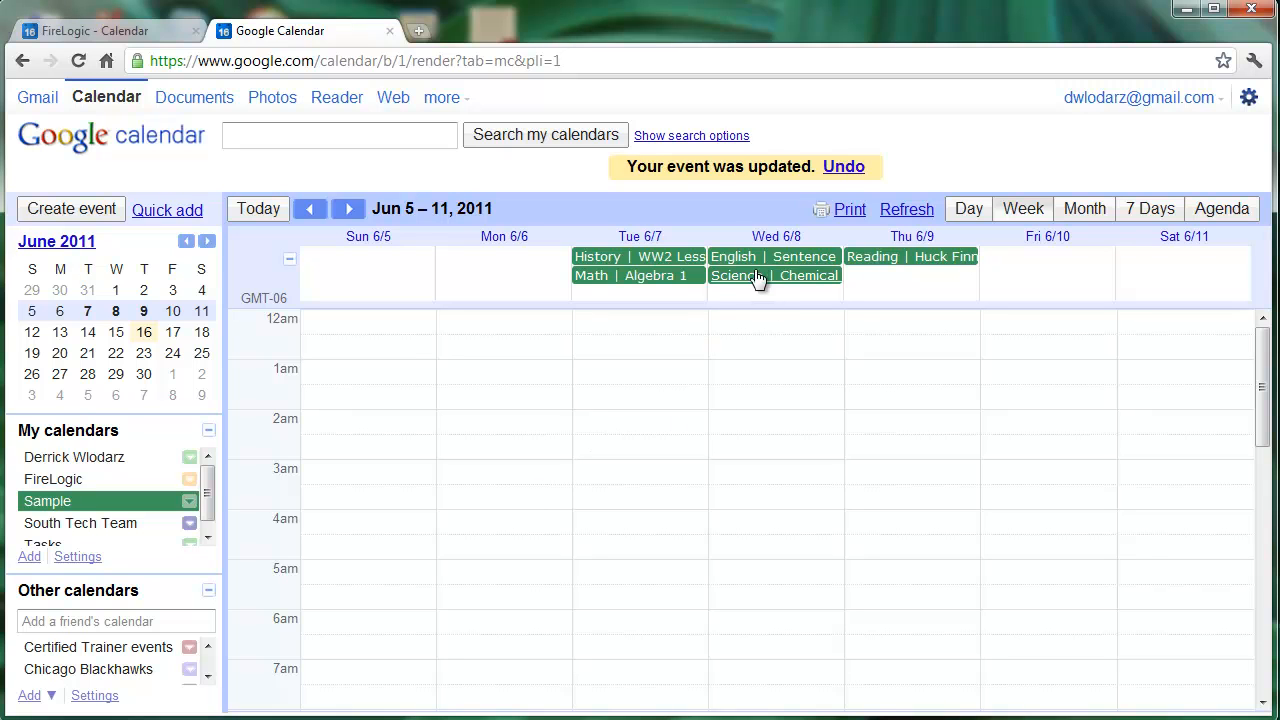
mouse_move(768, 282)
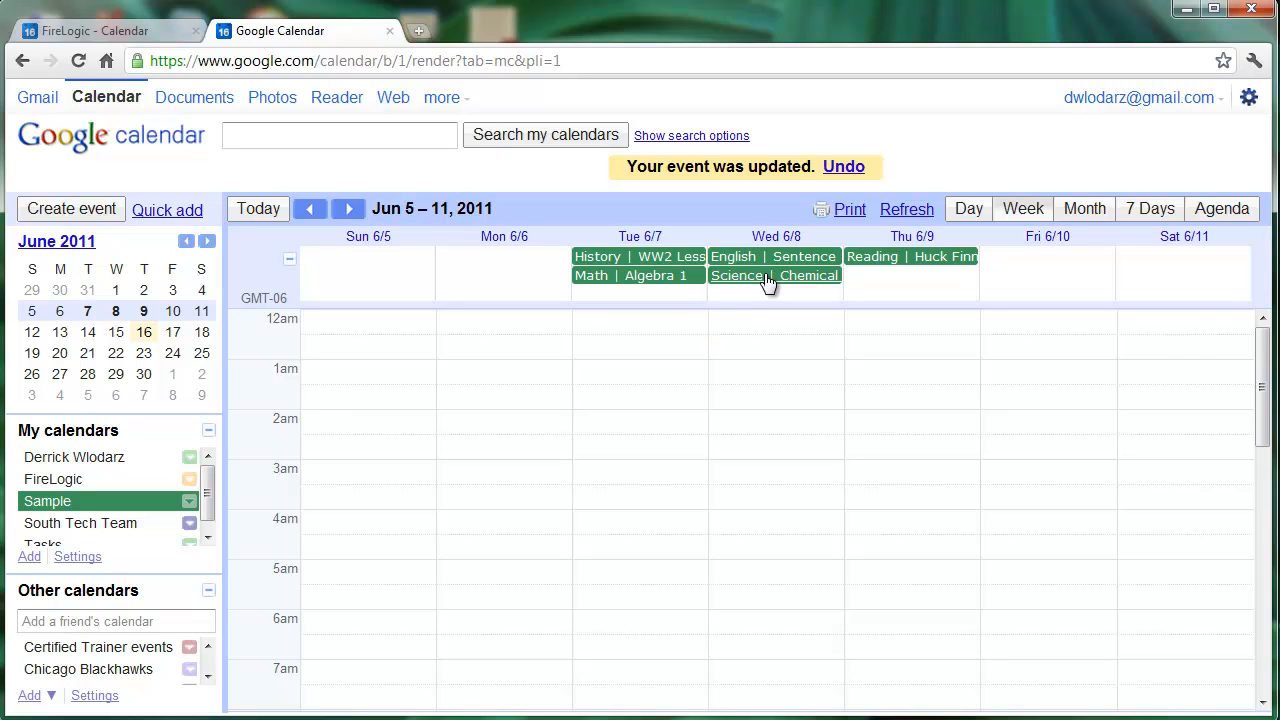
mouse_move(736, 280)
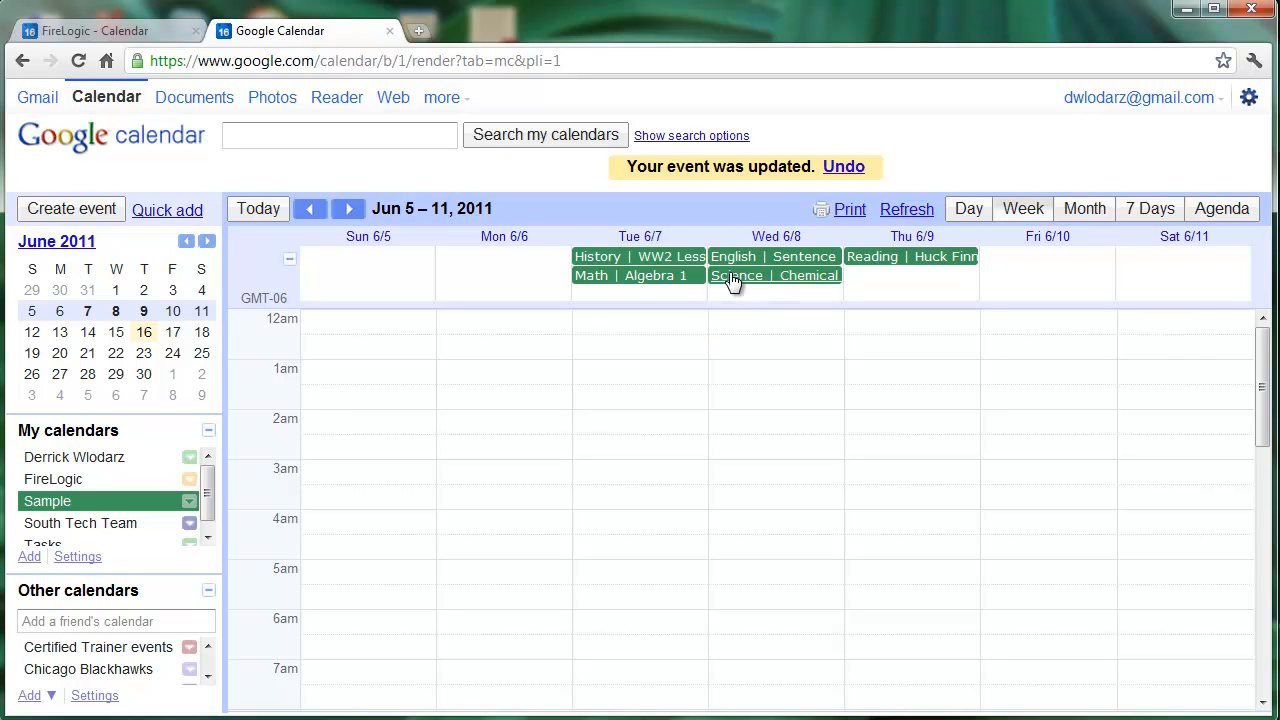
mouse_move(780, 284)
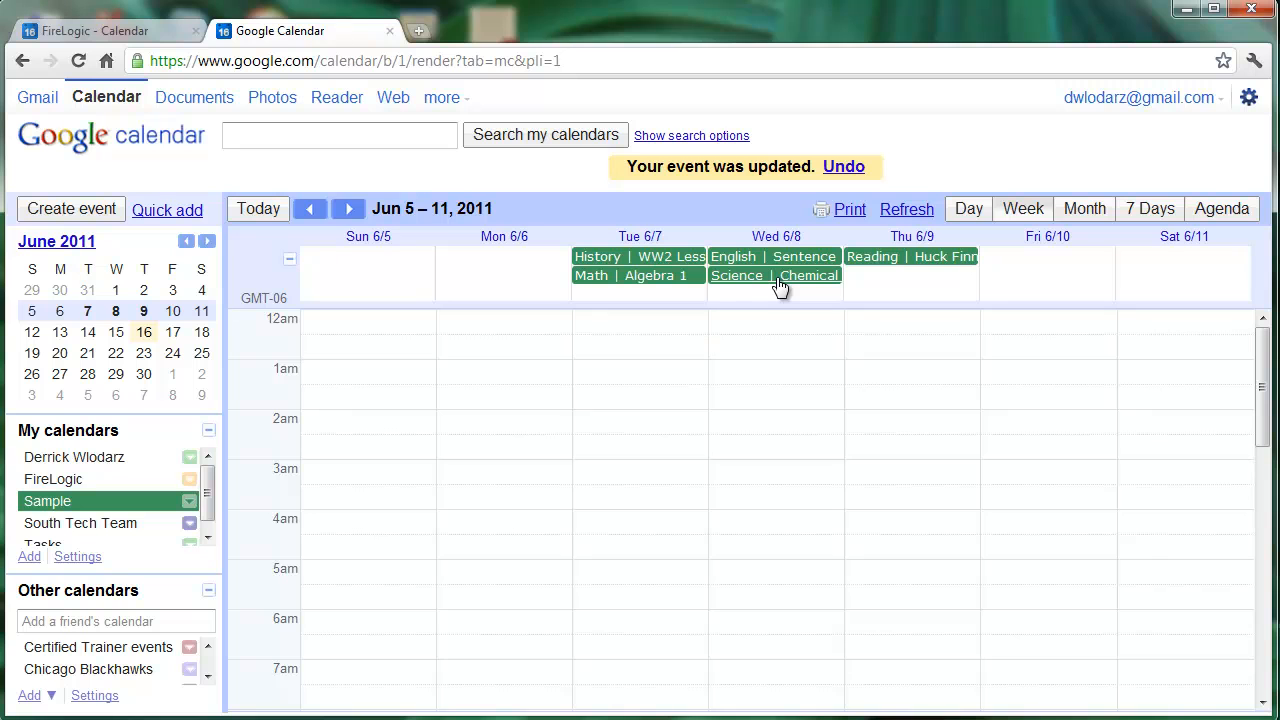
mouse_move(760, 284)
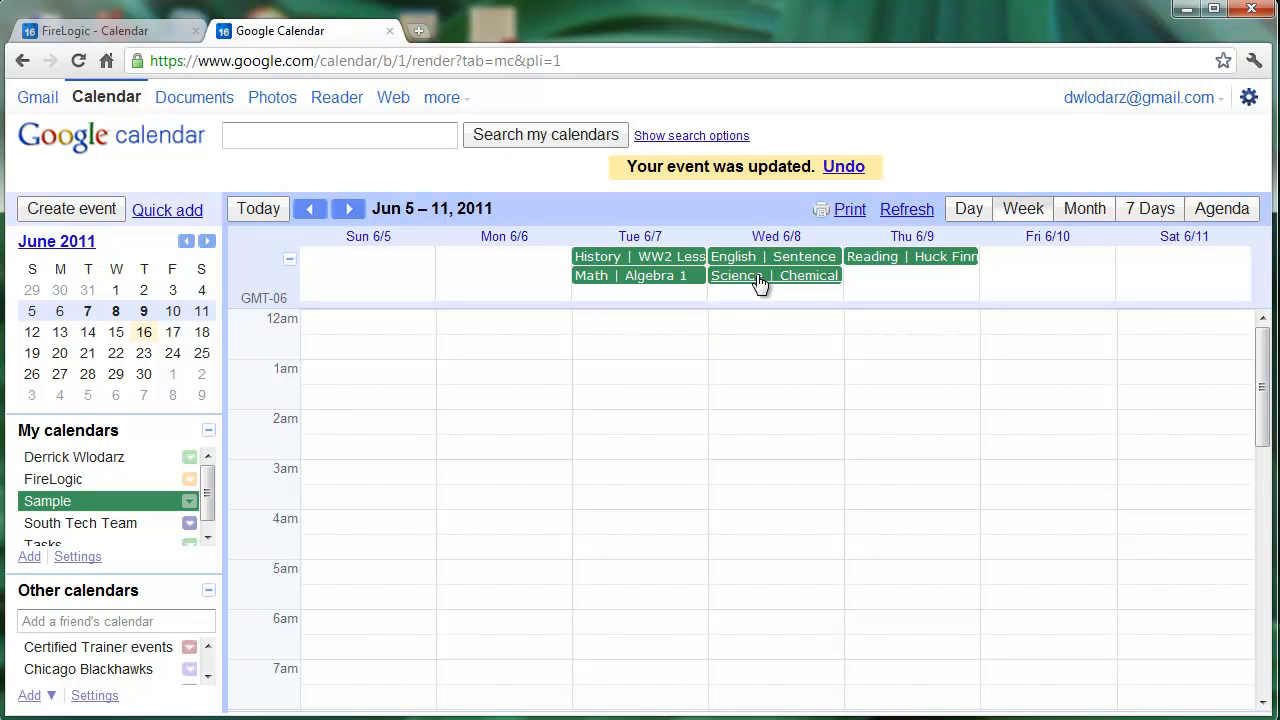
mouse_move(766, 352)
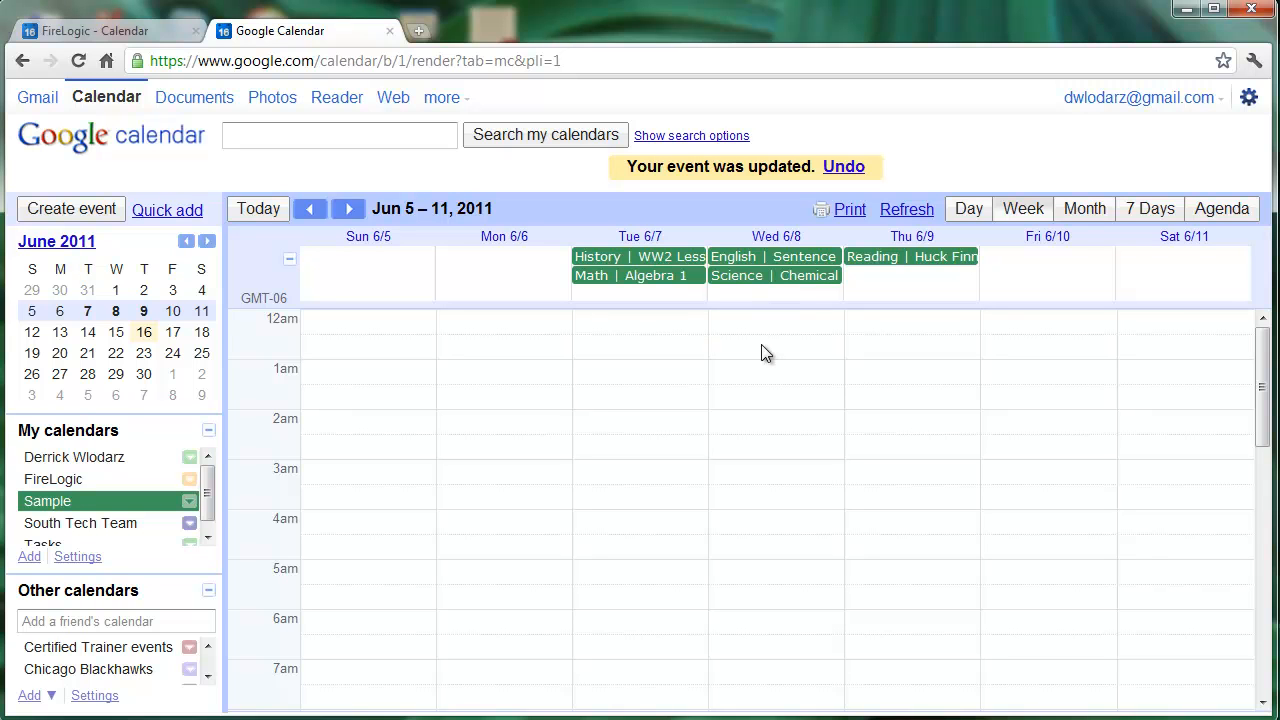